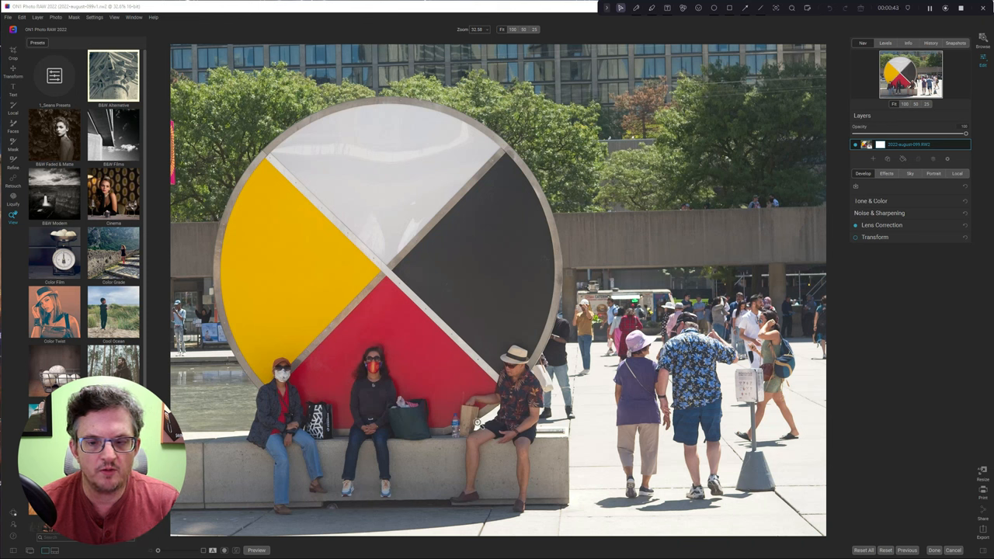
mouse_move(499, 435)
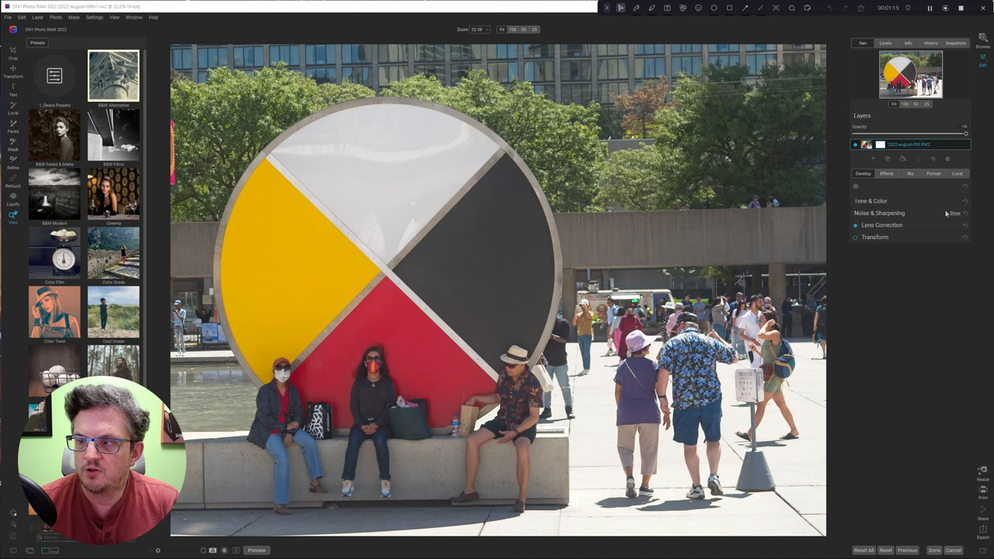
- Switch noise reduction to the Original method and compare before/after with the split divider
left_click(879, 213)
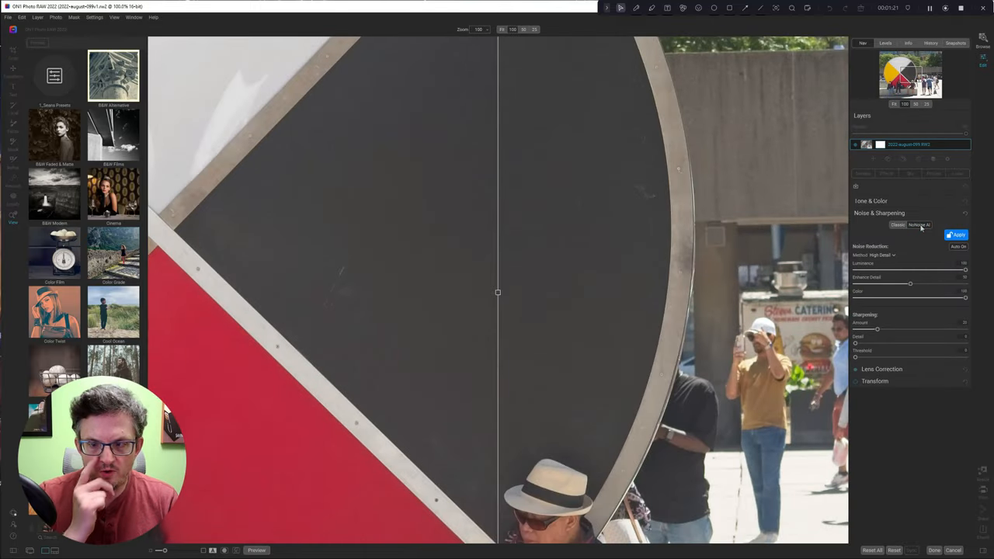
left_click(957, 235)
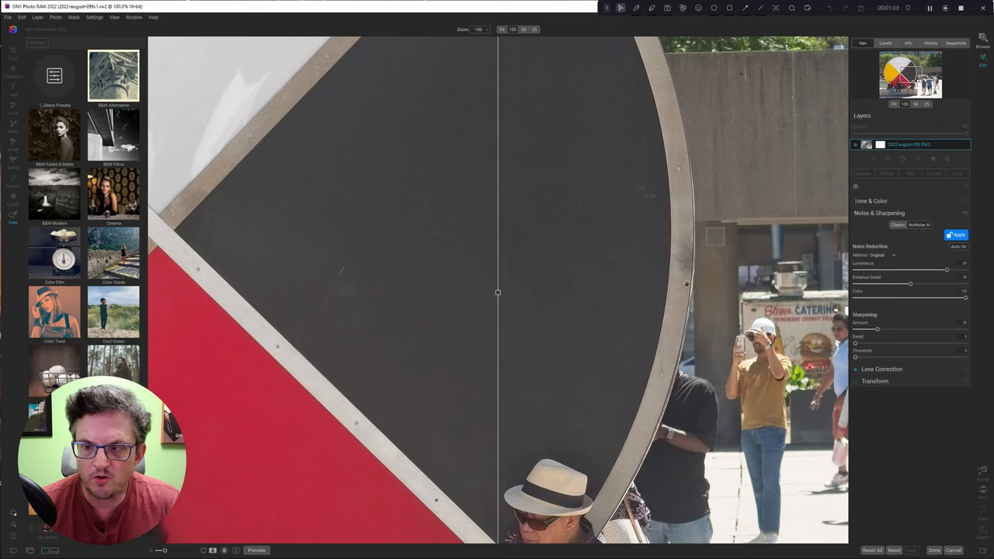
mouse_move(686, 313)
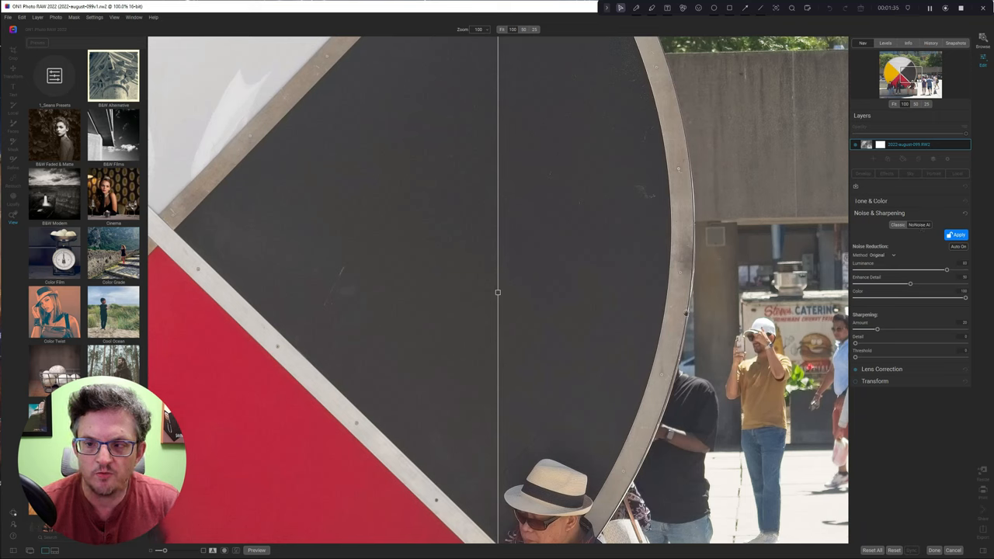
mouse_move(611, 286)
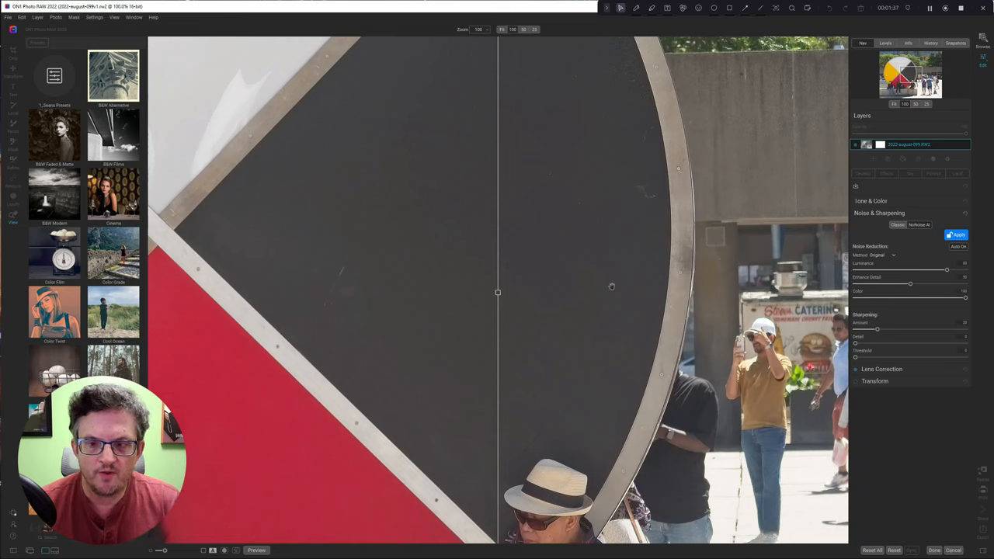
mouse_move(538, 291)
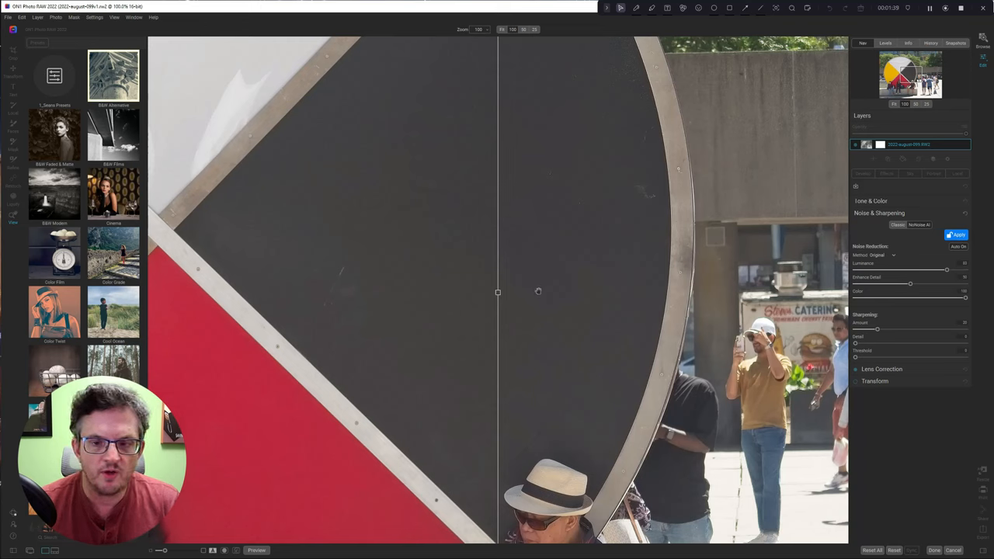
left_click_drag(497, 292, 594, 294)
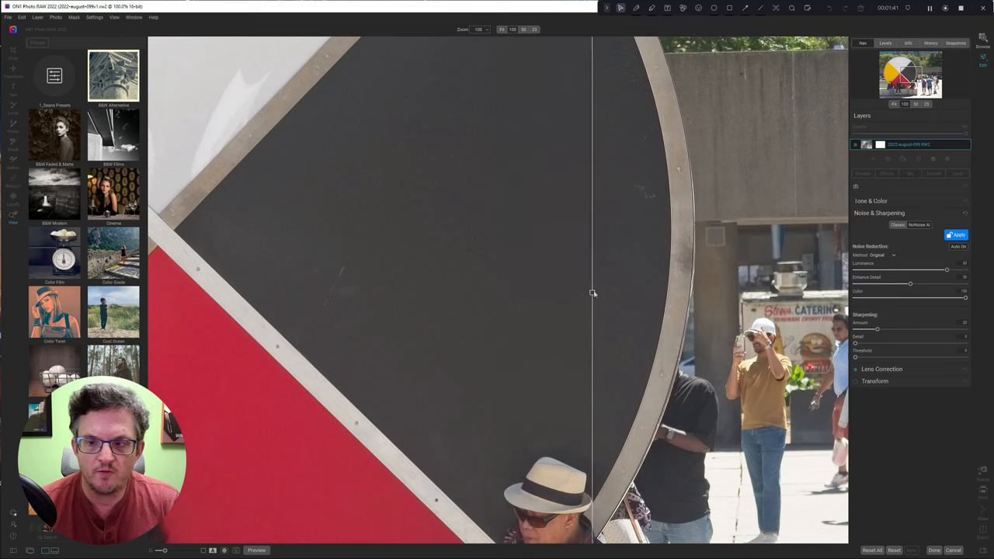
left_click_drag(594, 294, 691, 293)
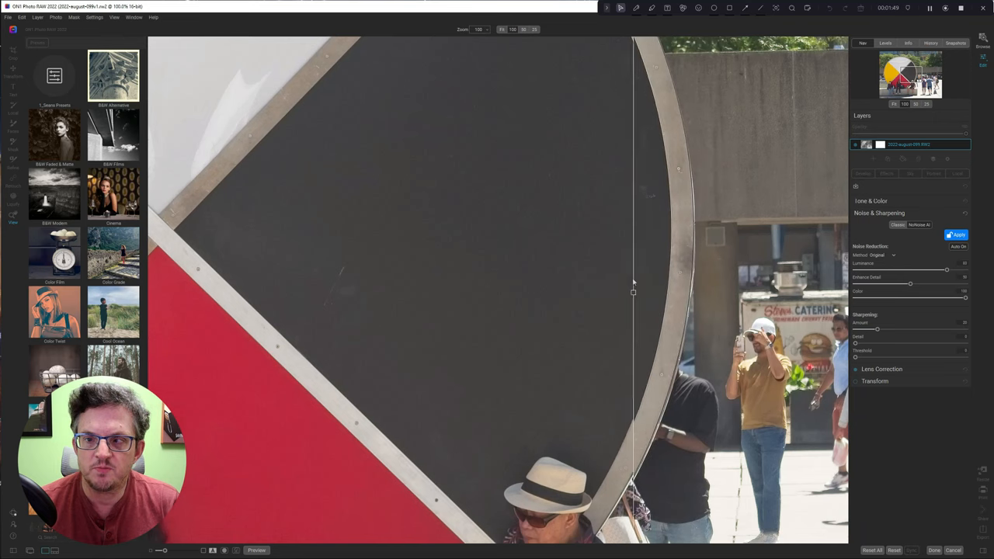
left_click_drag(633, 292, 506, 292)
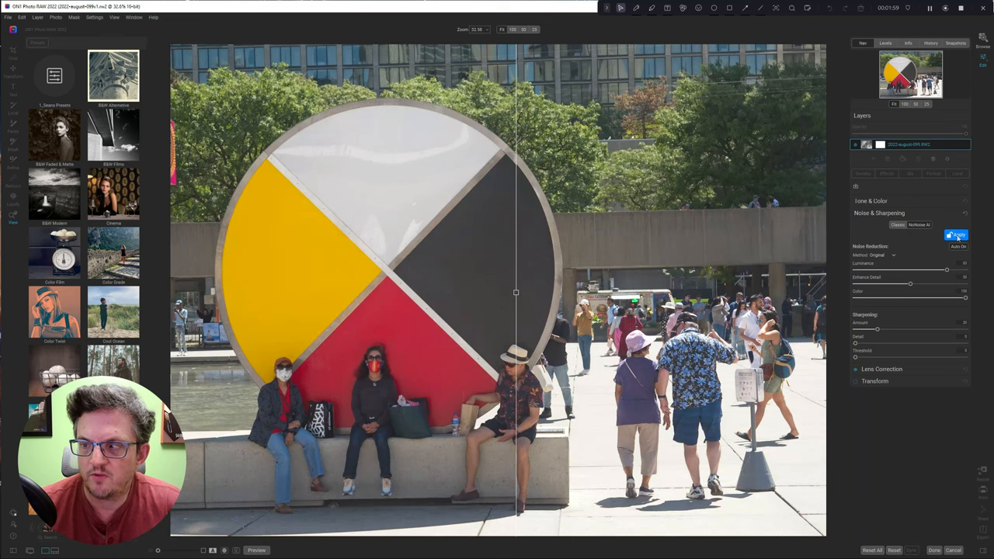
- Apply the Original-method noise reduction to the photo
left_click(957, 235)
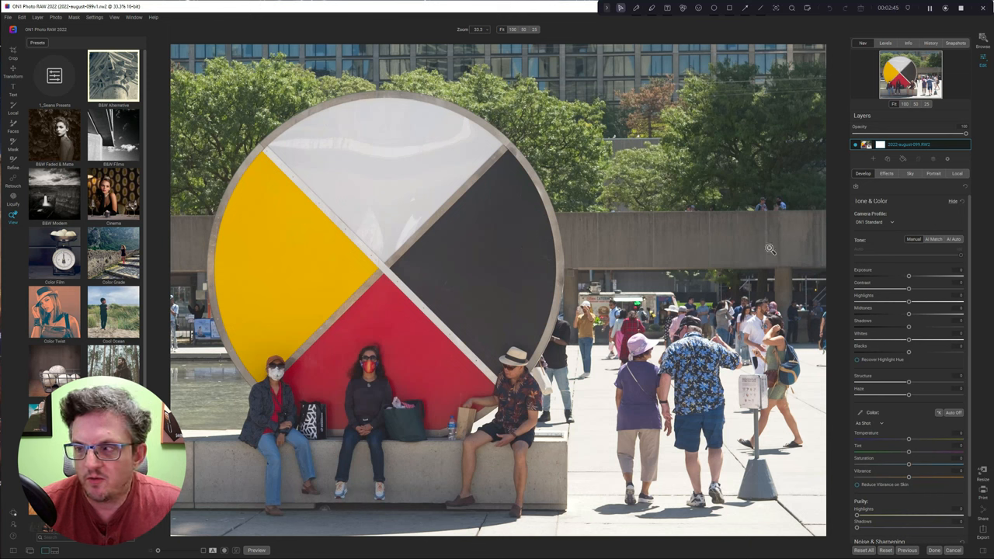
mouse_move(789, 240)
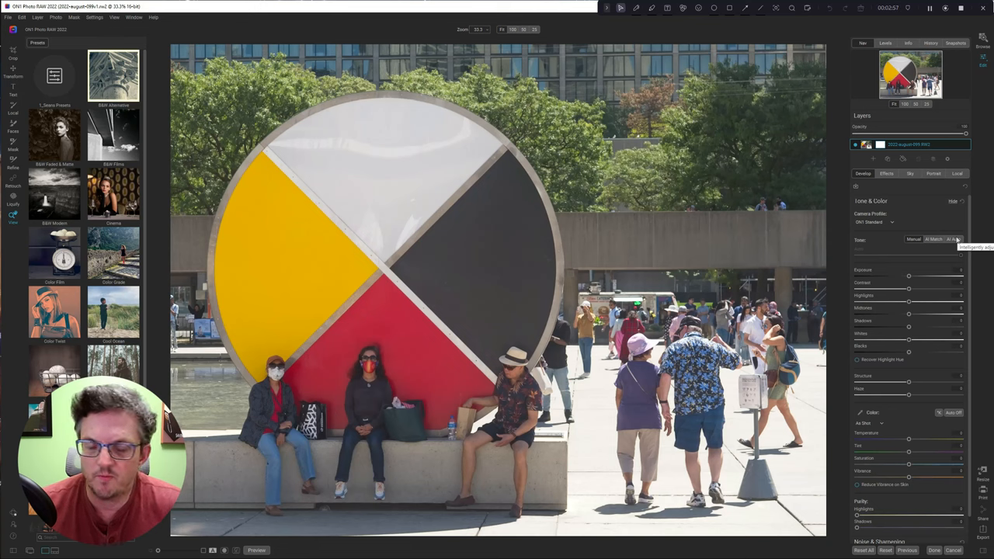
- Apply AI Auto tone, nudge a tone slider, and toggle Preview to compare
left_click(954, 239)
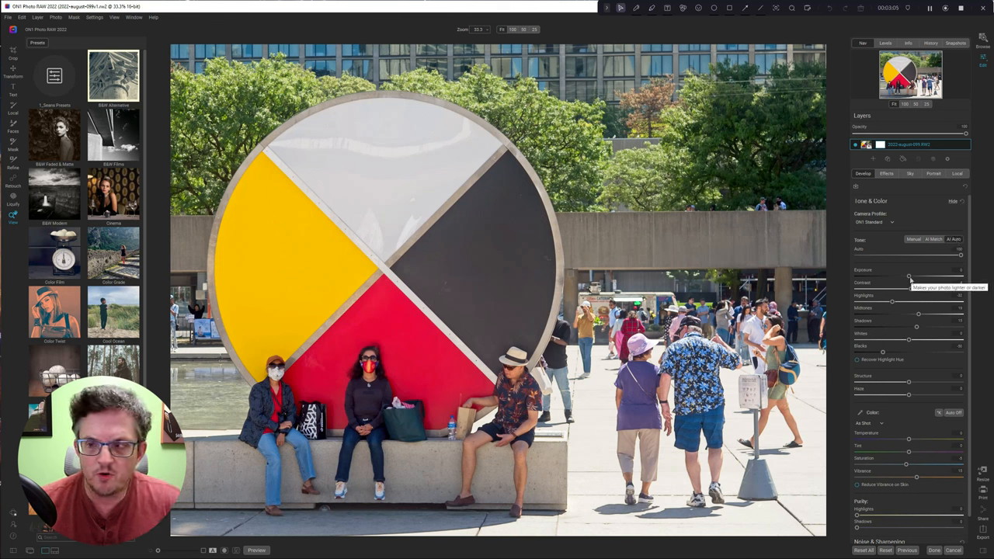
left_click_drag(892, 296, 912, 296)
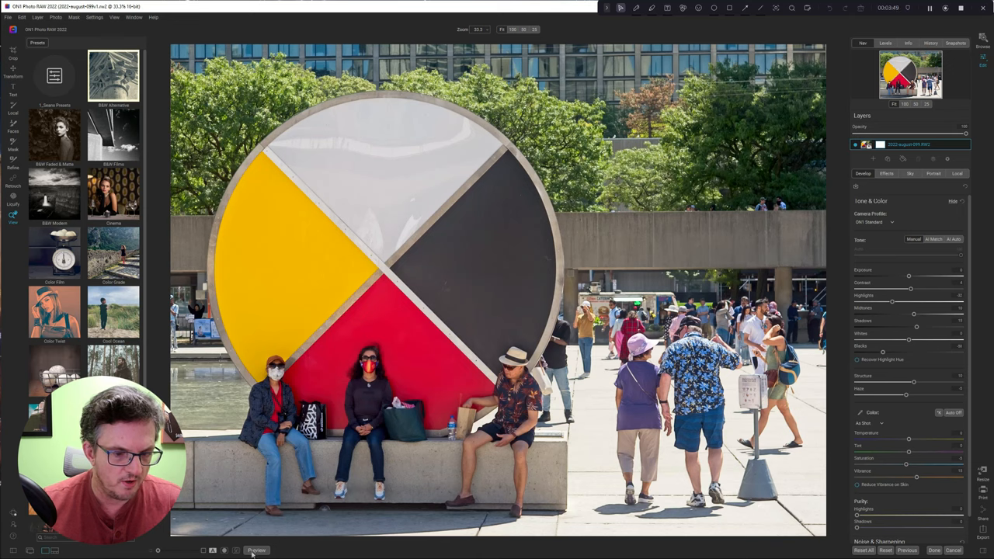
left_click(256, 550)
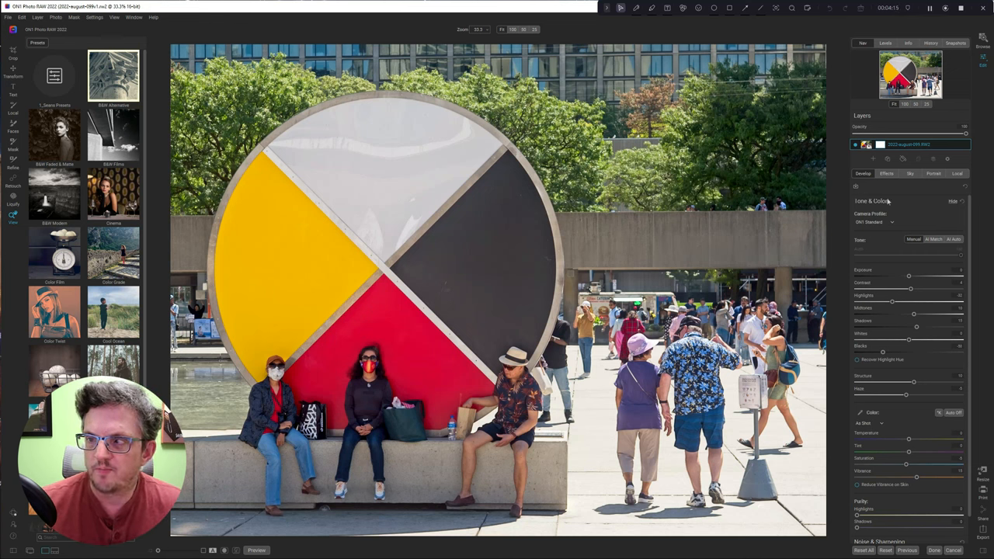
- Add a Dynamic Contrast filter using the Natural preset
left_click(886, 173)
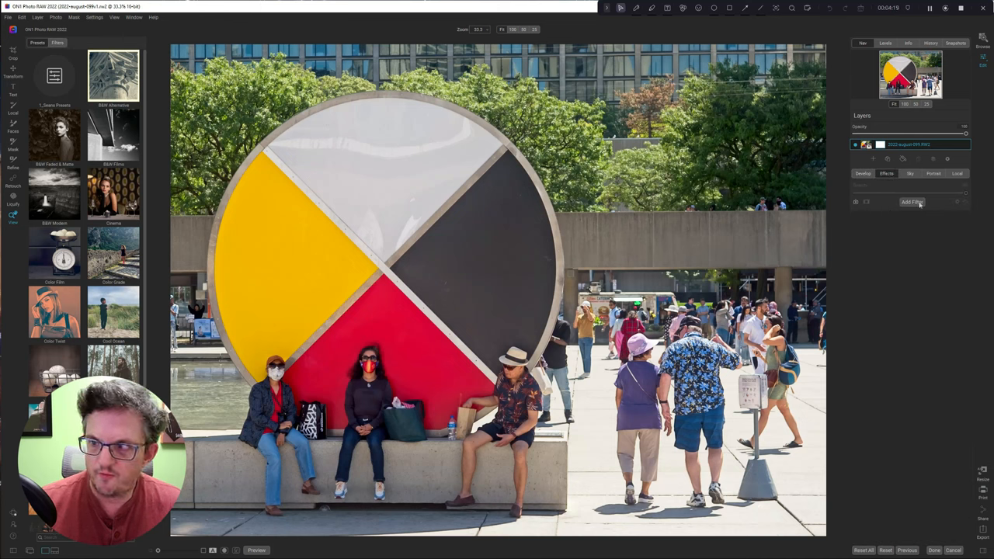
left_click(912, 202)
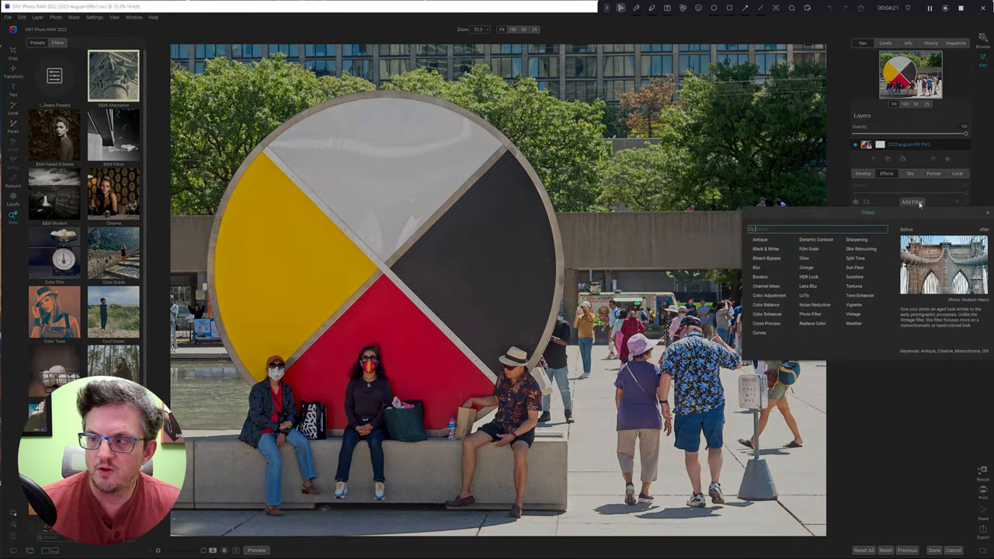
mouse_move(815, 239)
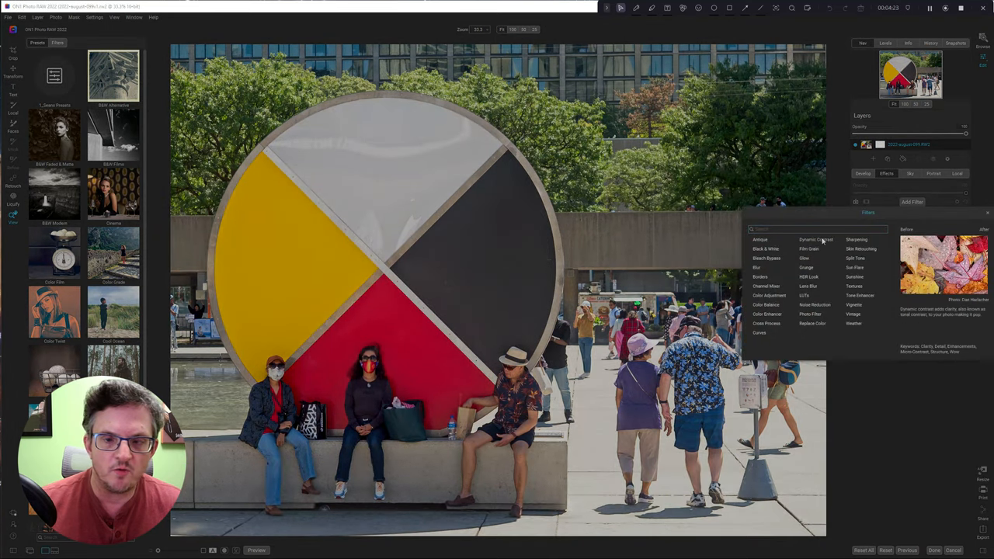
left_click(814, 239)
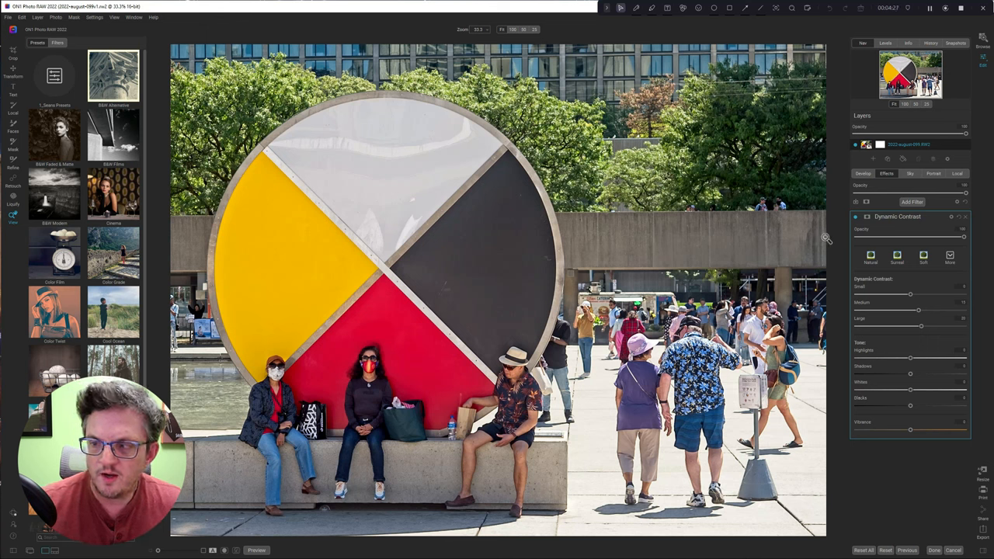
left_click(870, 256)
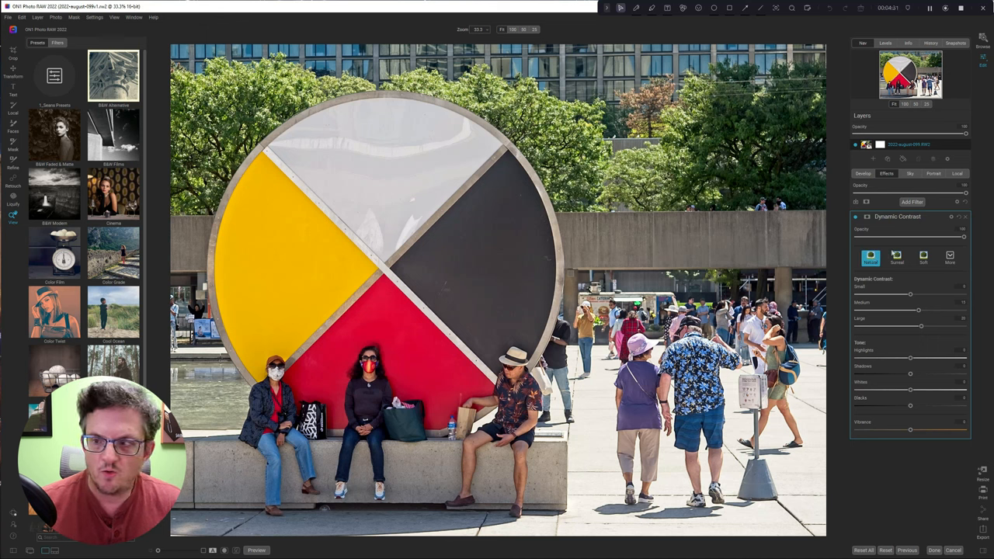
left_click(897, 256)
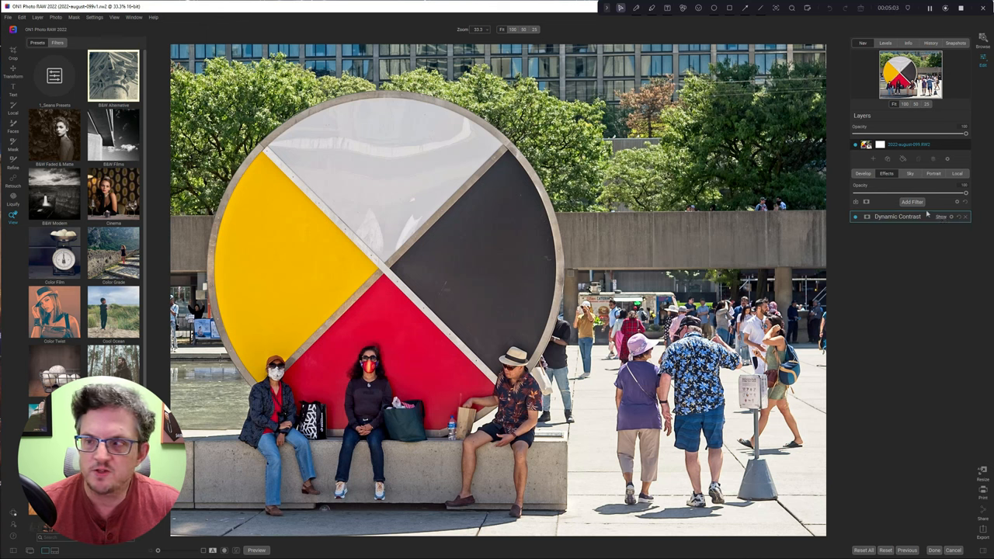
- Add a Curves filter and raise a curve point for more contrast
left_click(911, 201)
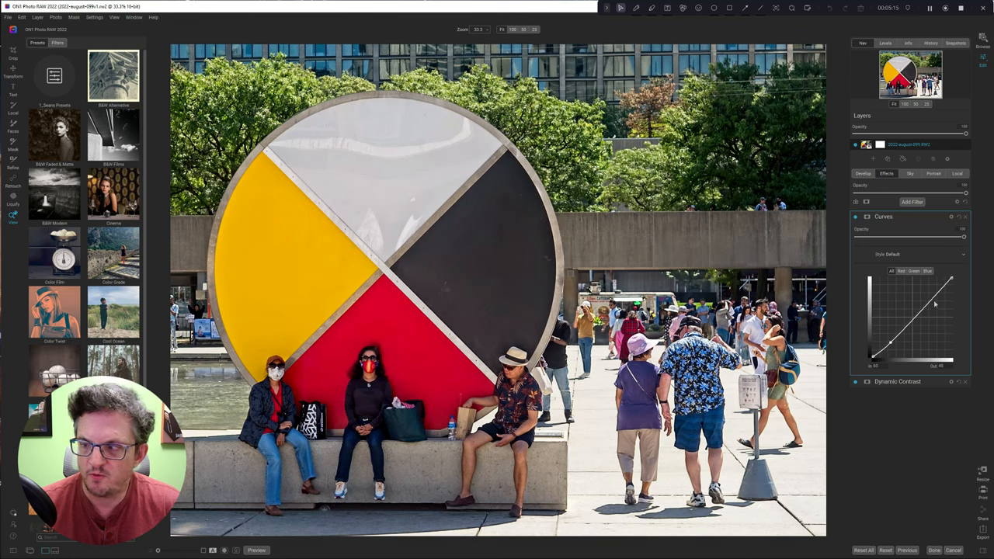
left_click_drag(932, 299, 936, 292)
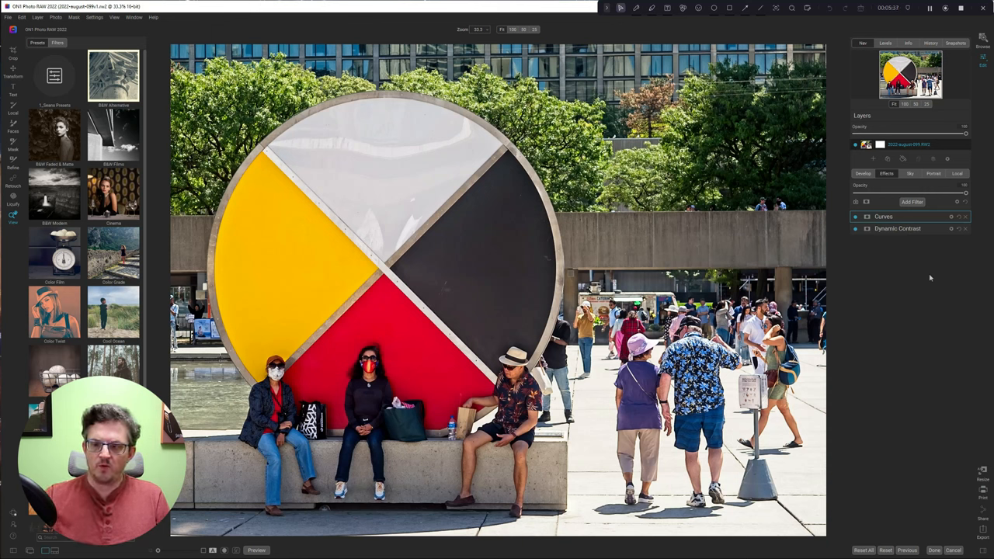
mouse_move(339, 45)
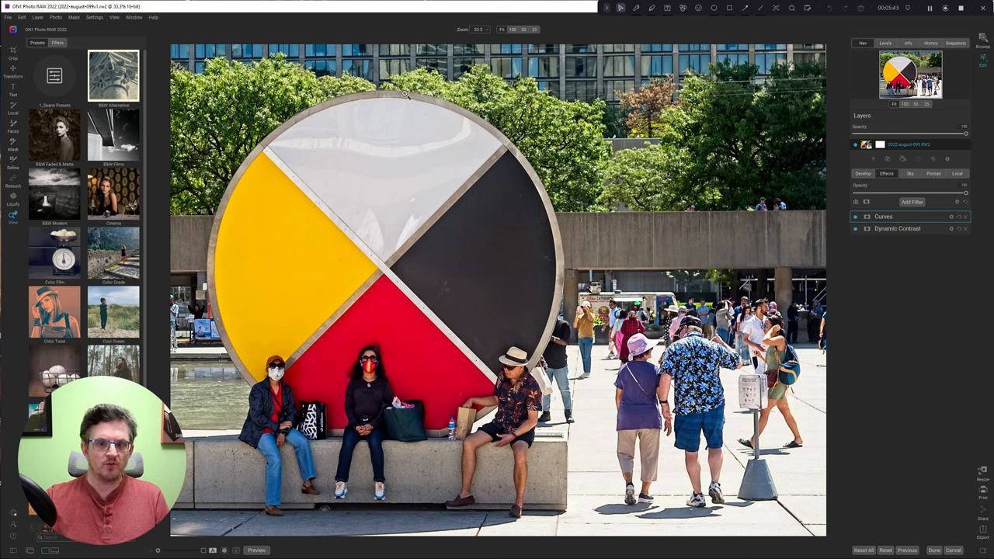
mouse_move(611, 258)
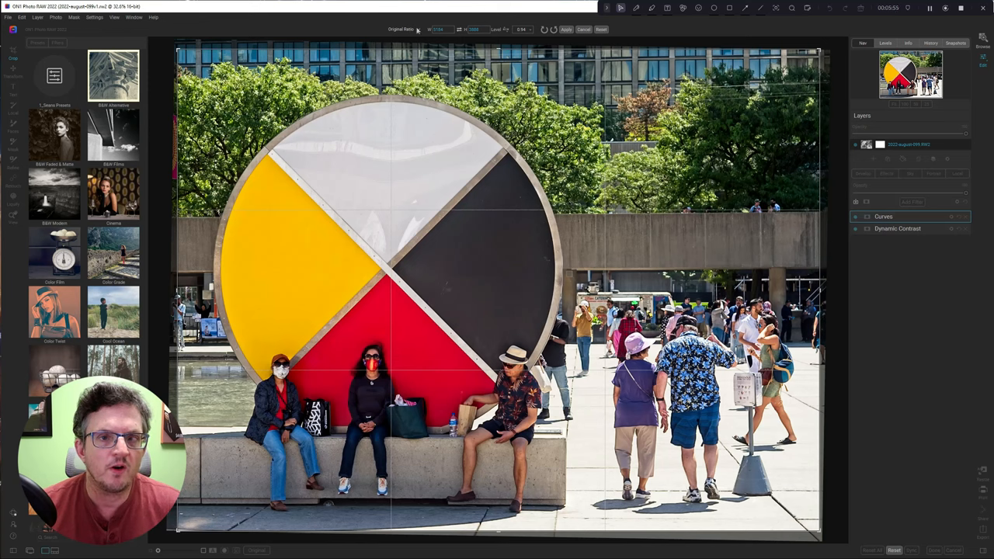
- Set the crop aspect ratio to 1x1 Square
left_click(403, 30)
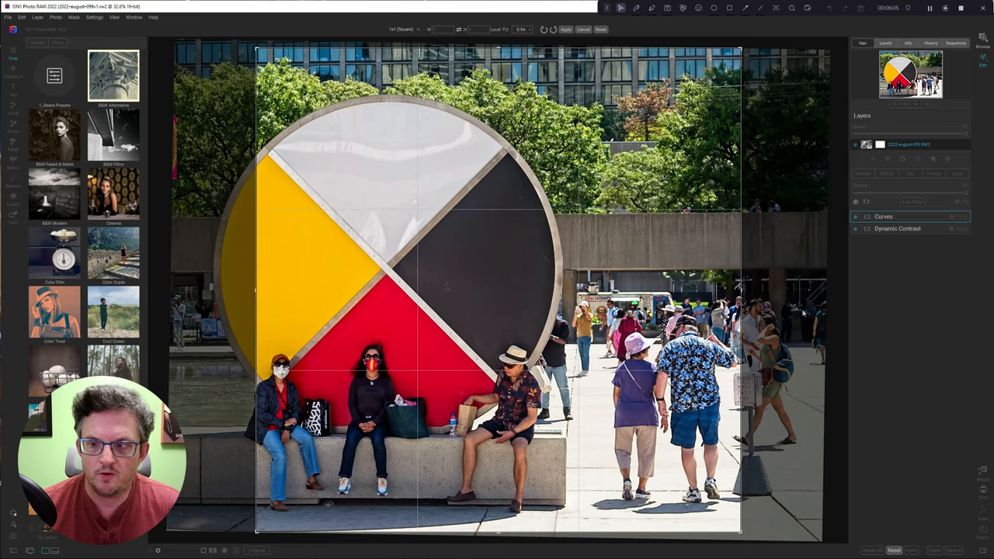
mouse_move(766, 226)
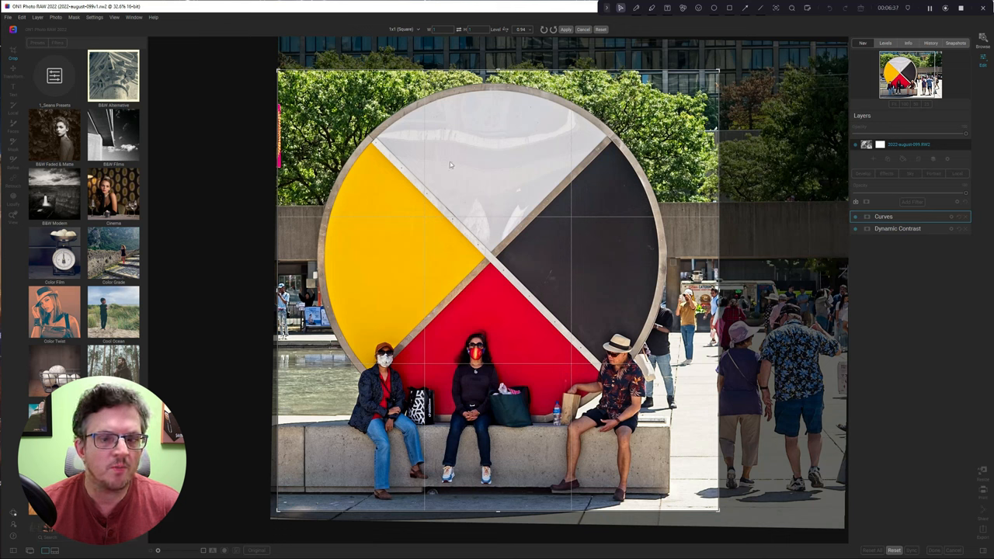
mouse_move(632, 251)
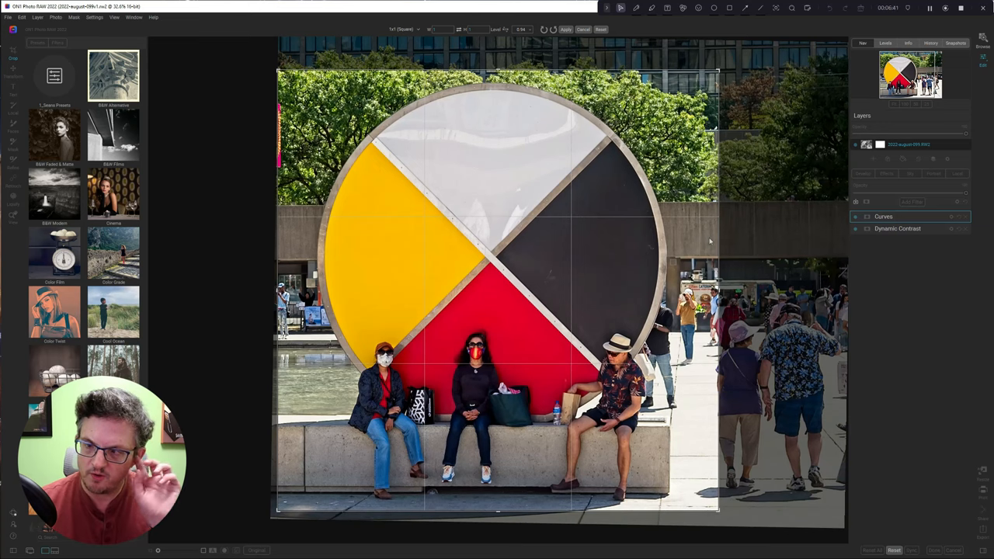
mouse_move(734, 387)
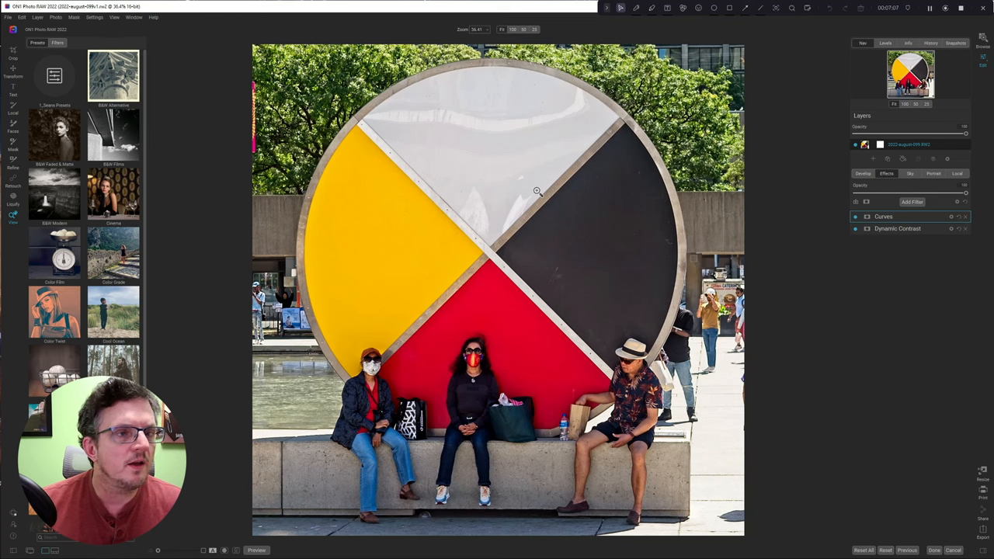
- Add a Vignette filter to the effects stack
left_click(911, 202)
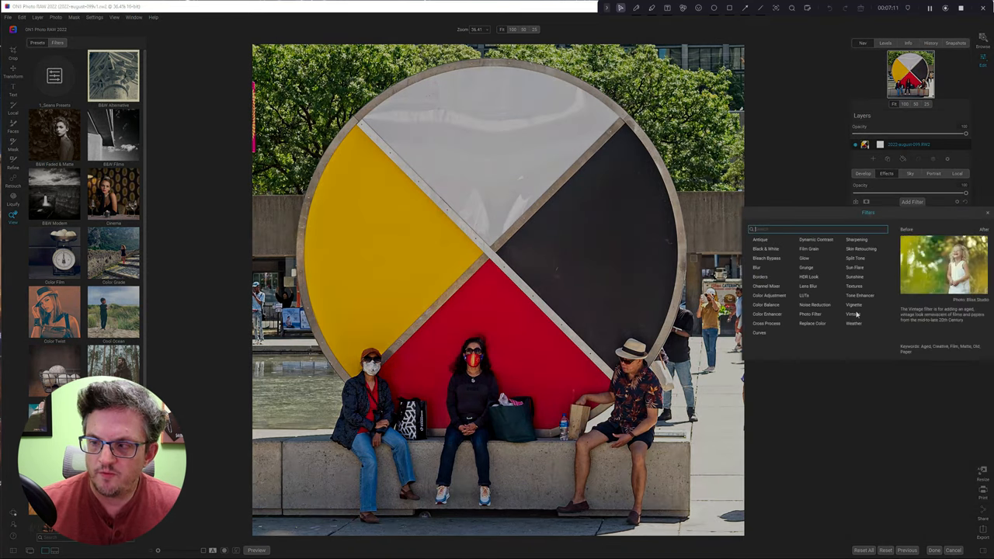
left_click(854, 305)
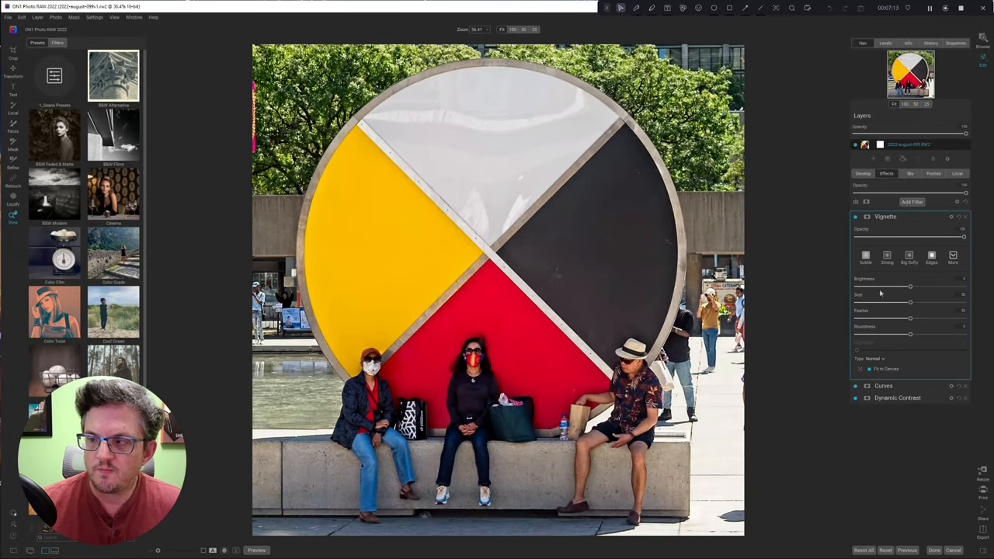
left_click(953, 257)
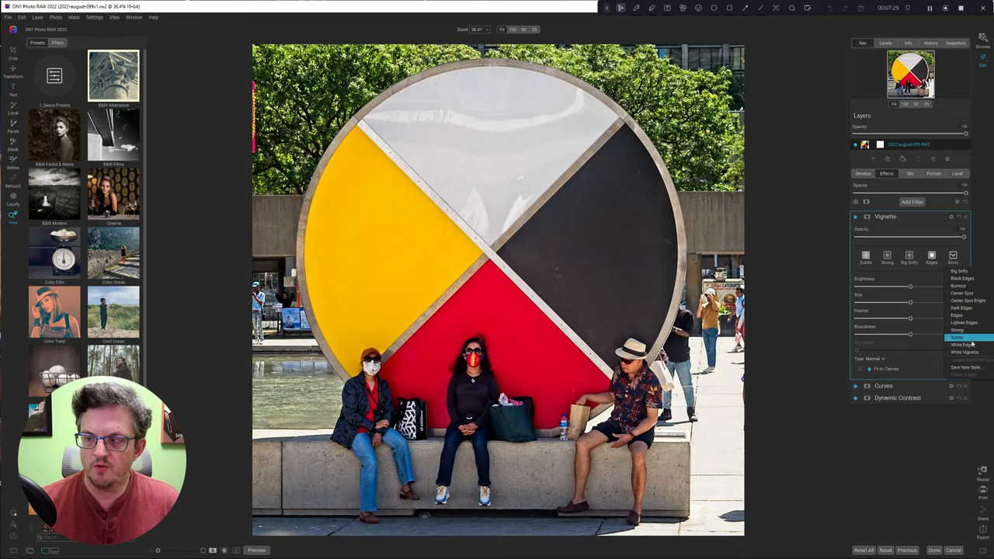
left_click(963, 345)
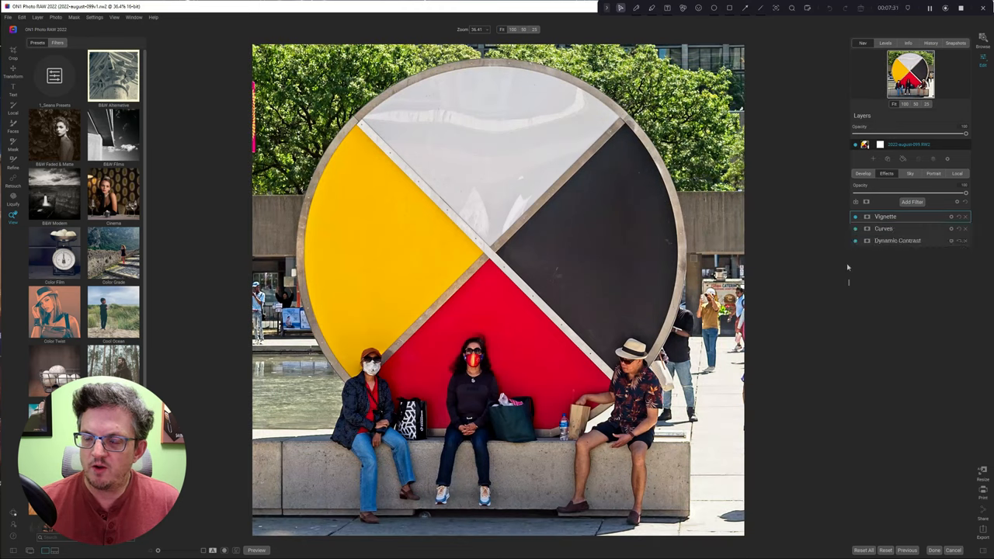
- Set the vignette to the Subtle style and fine-tune its Brightness
left_click(885, 217)
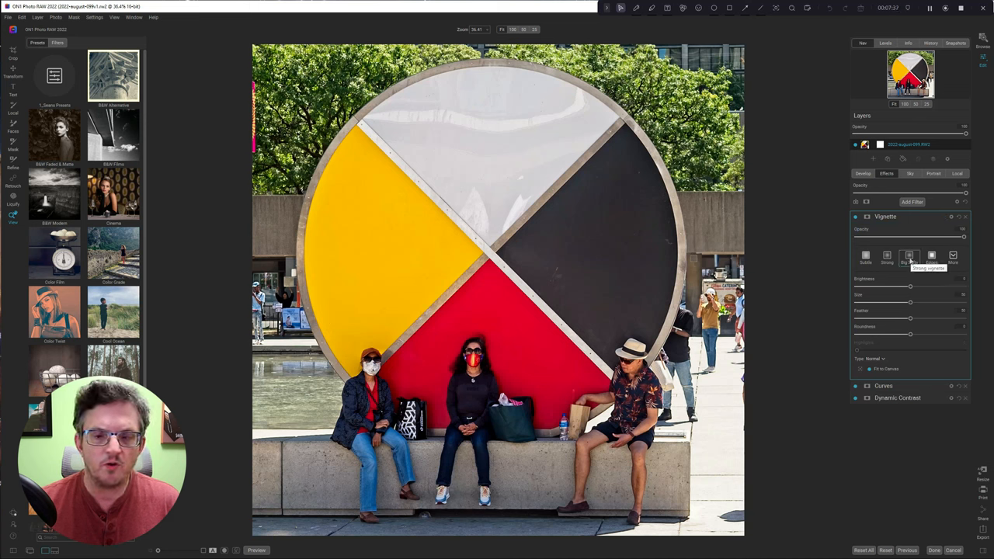
left_click(909, 256)
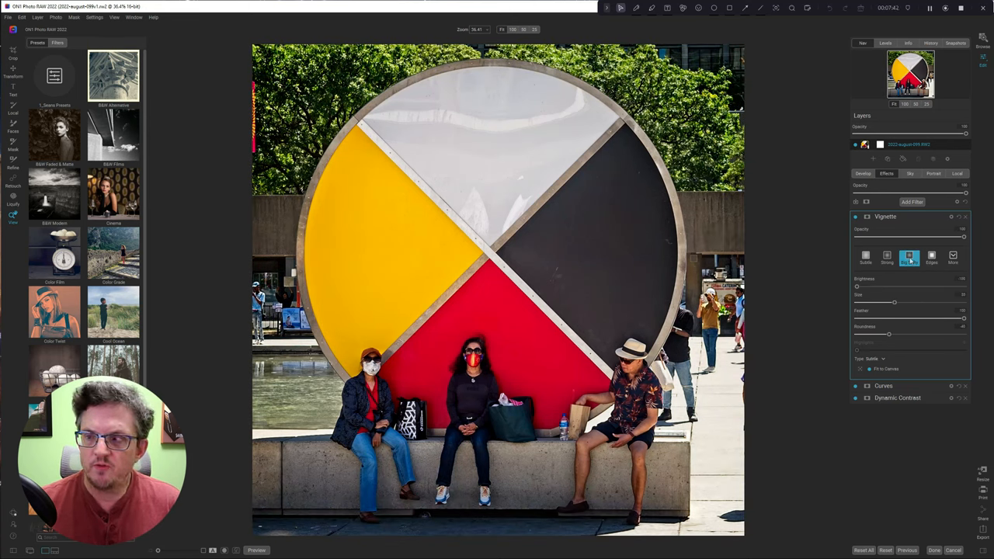
left_click(887, 256)
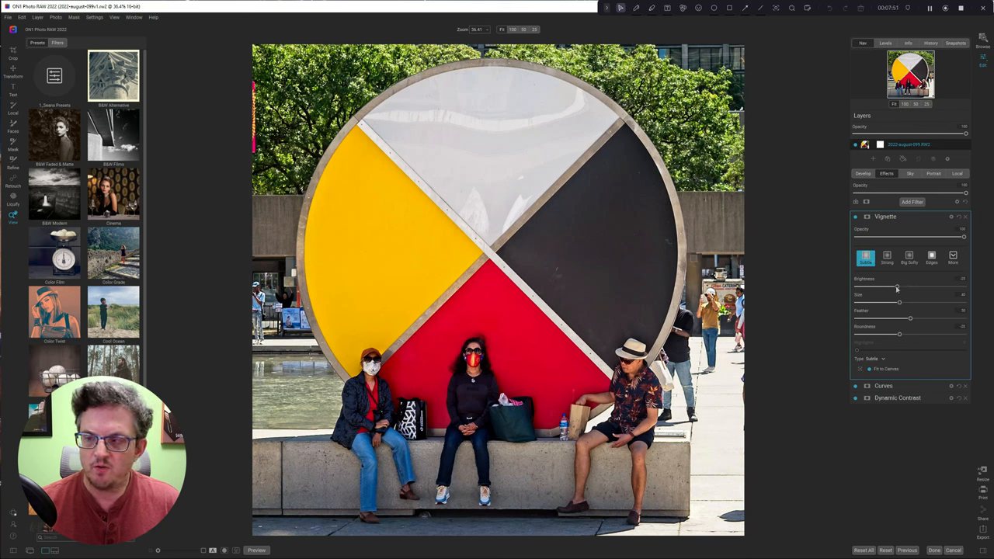
left_click_drag(897, 286, 919, 286)
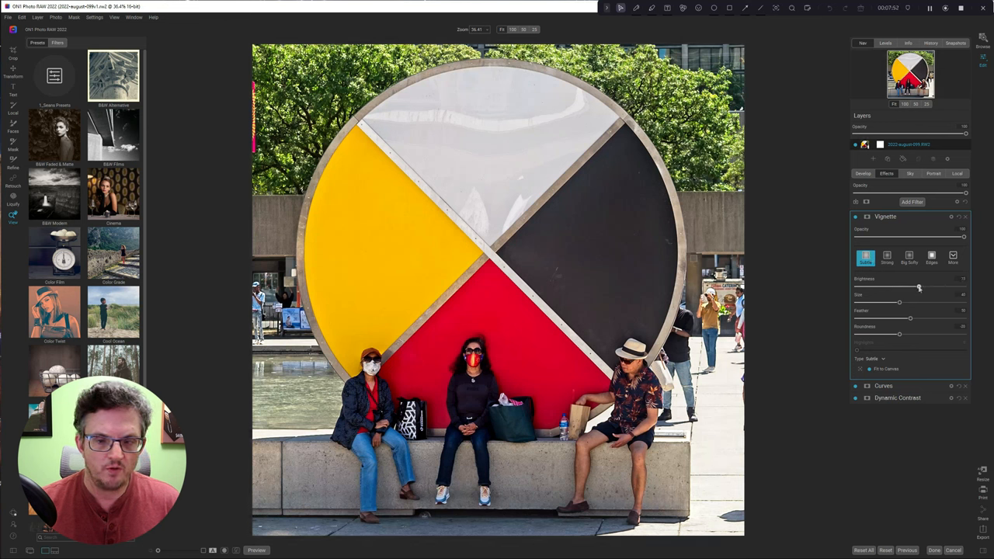
left_click_drag(919, 286, 899, 286)
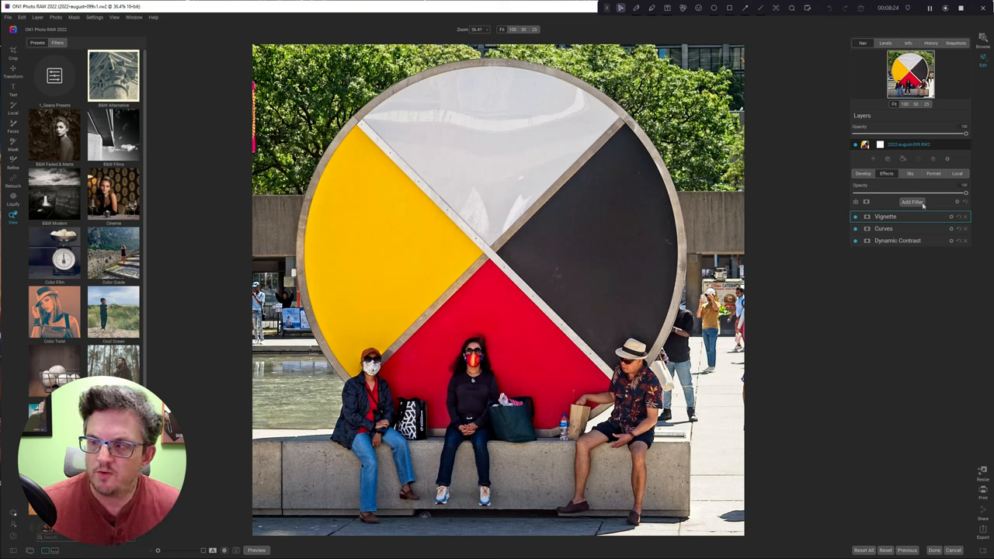
- Add a Black & White filter and pick a toned style from More styles
left_click(911, 202)
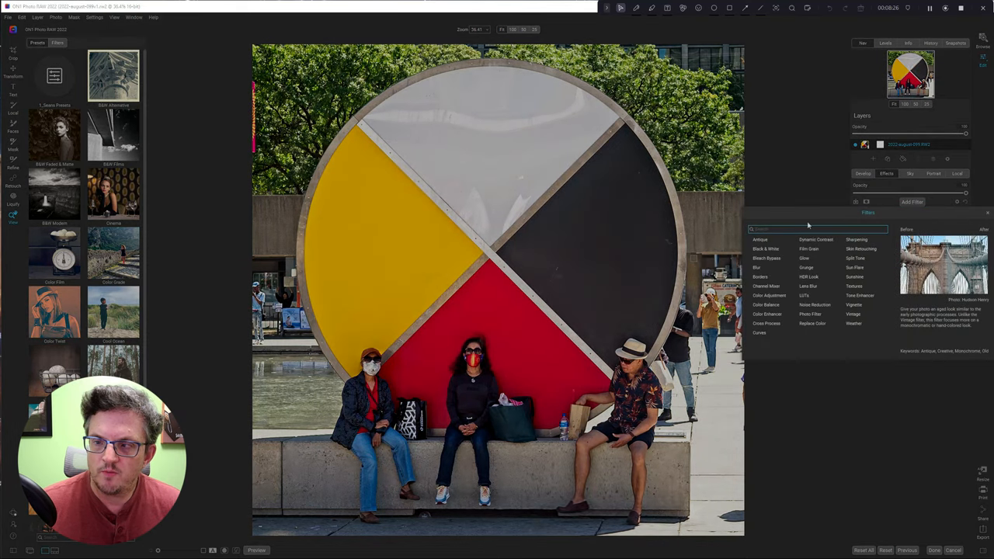
left_click(766, 248)
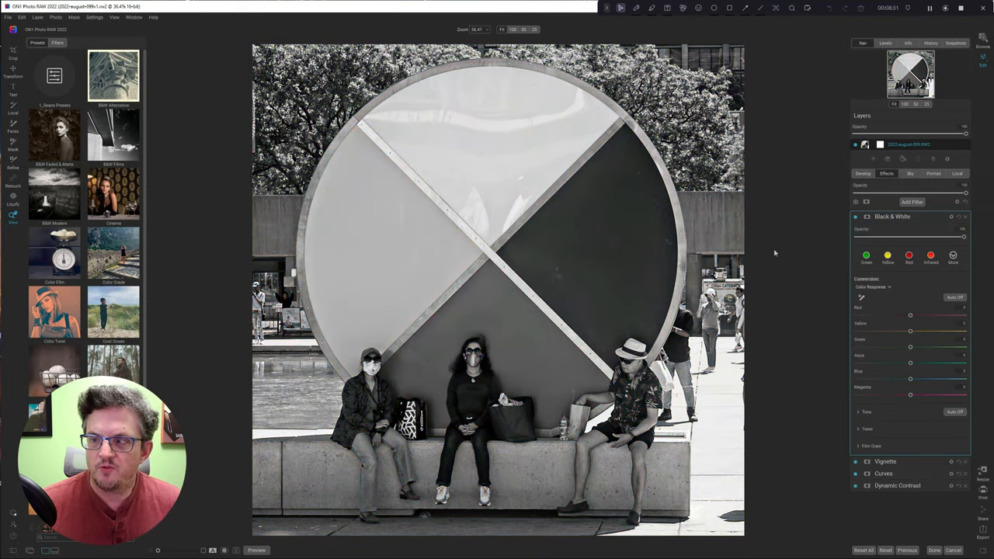
left_click(931, 255)
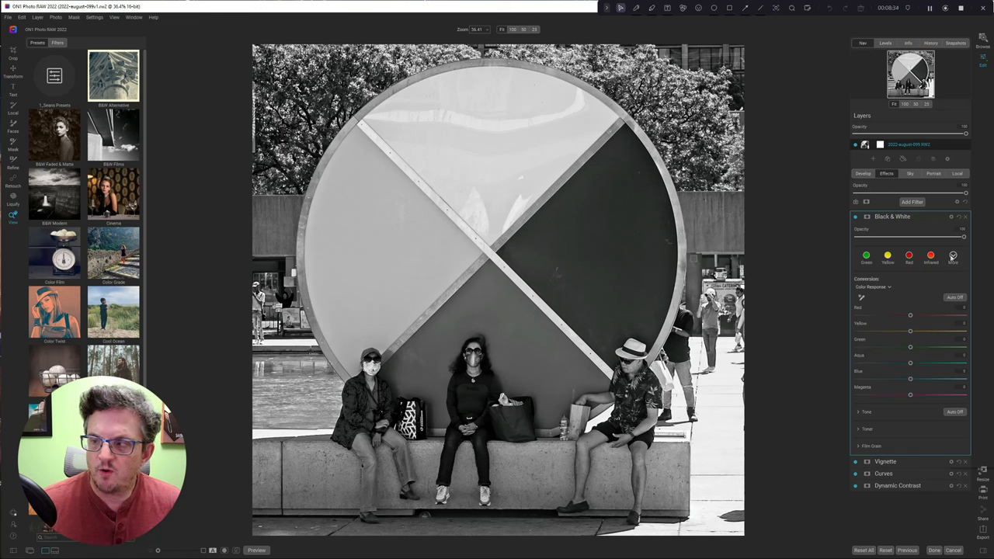
left_click(953, 255)
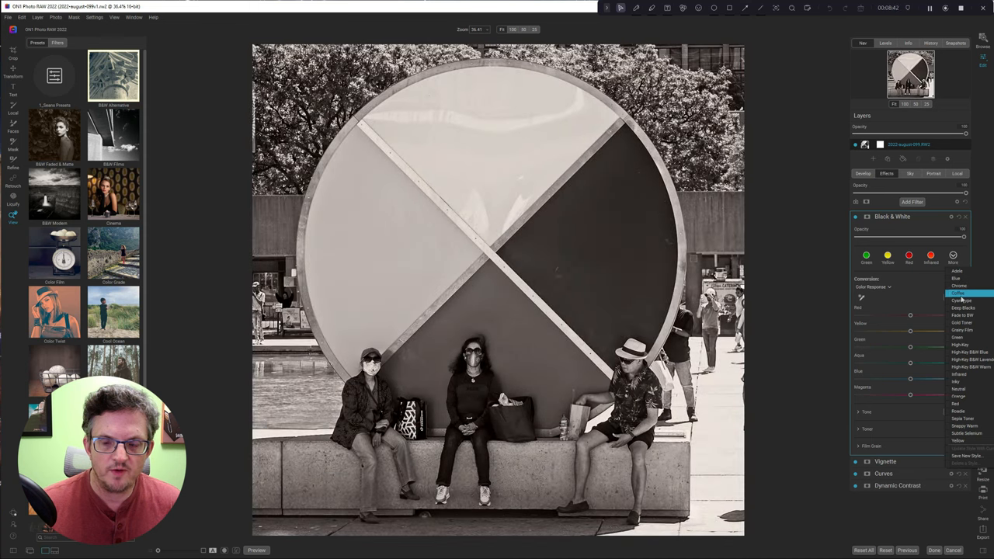
left_click(963, 307)
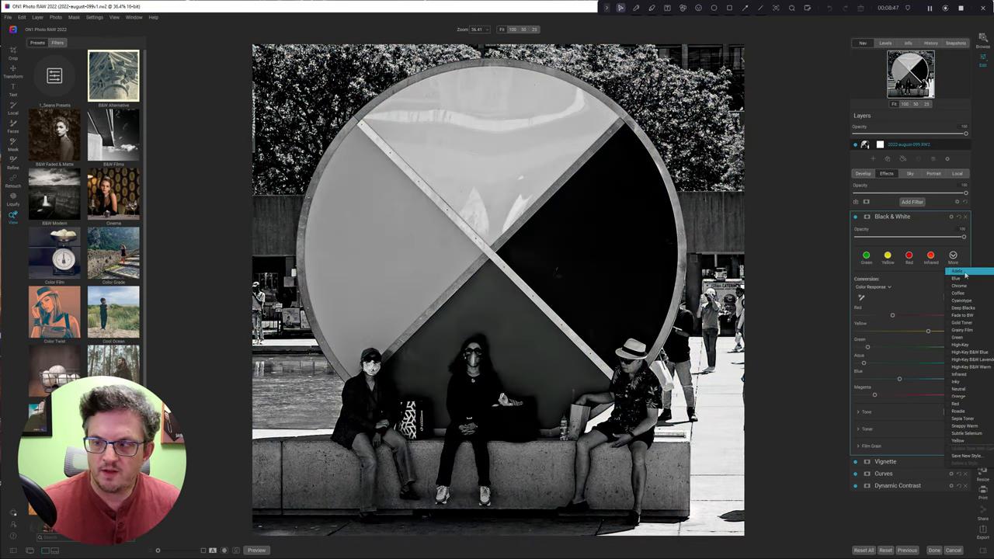
left_click(962, 292)
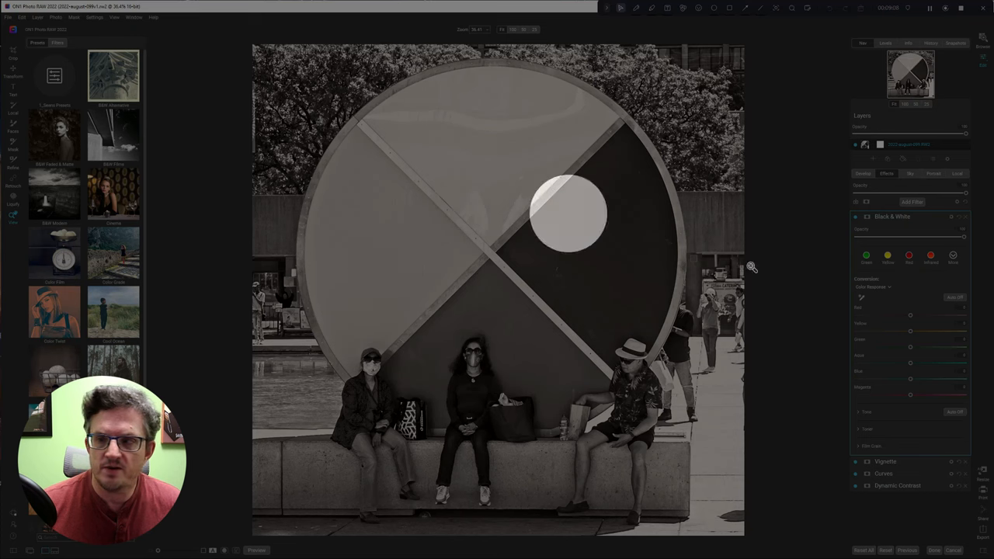
- Darken the yellows in the black-and-white conversion, toggling the effect to compare
left_click(855, 217)
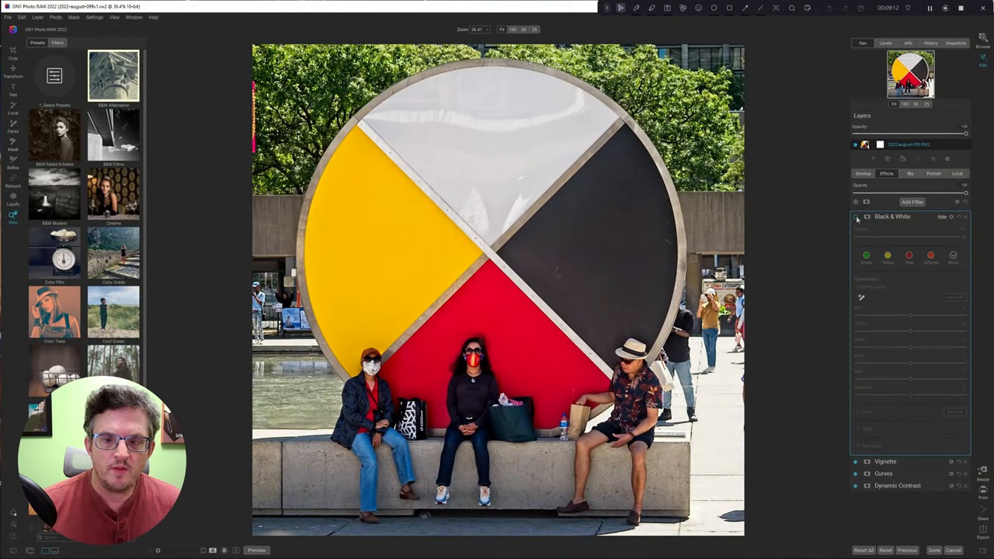
left_click(856, 217)
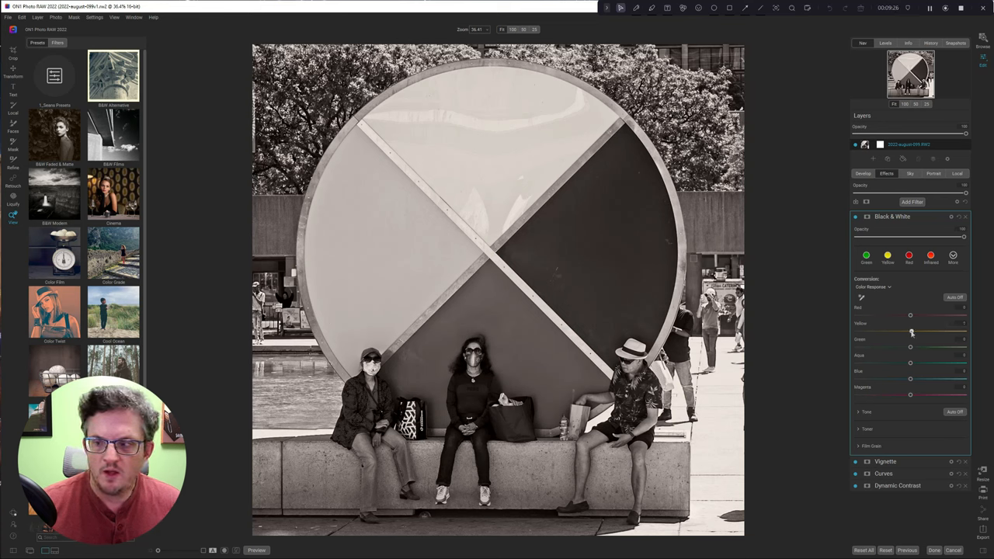
left_click_drag(911, 332, 883, 332)
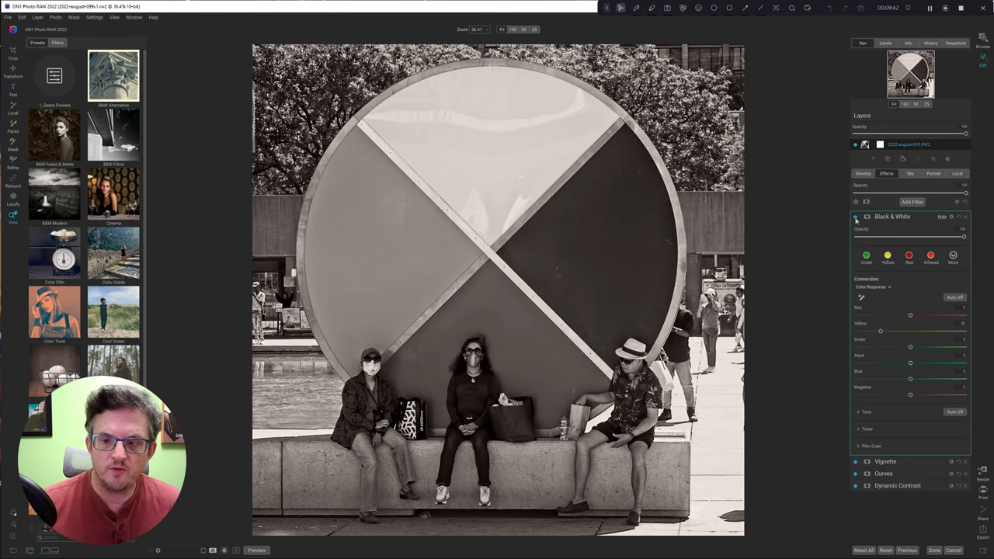
left_click(855, 217)
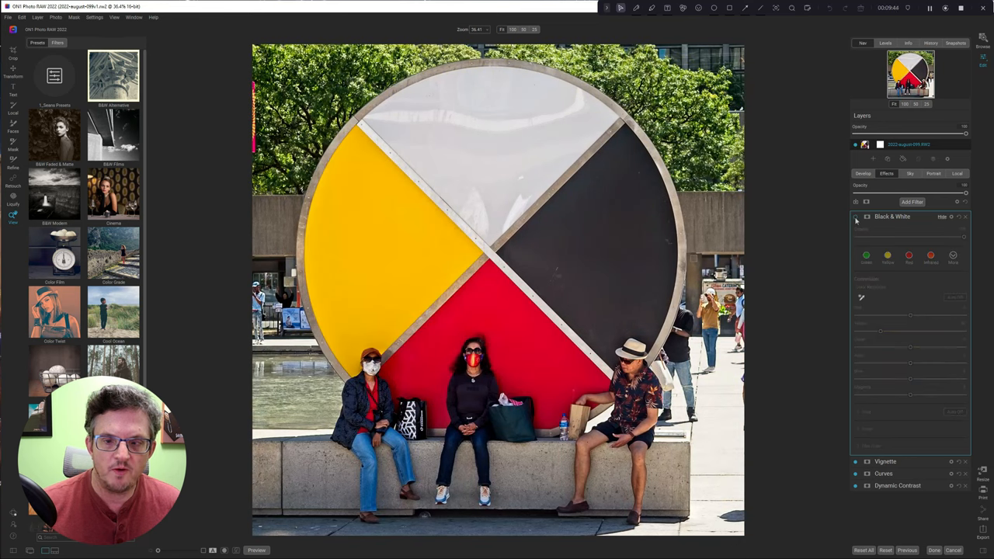
left_click(855, 216)
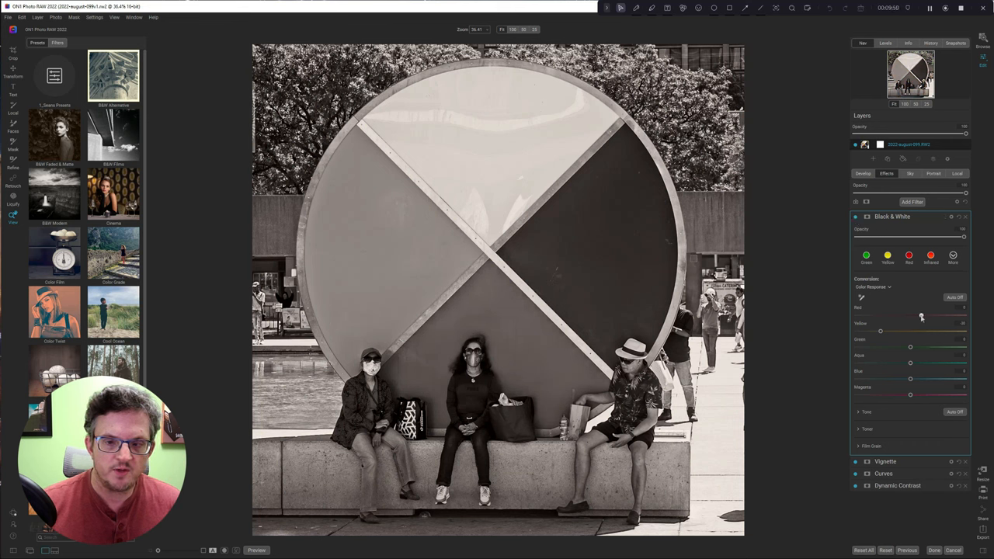
- Retune the red, green and yellow sliders, then collapse the Black & White settings
left_click_drag(921, 316, 932, 316)
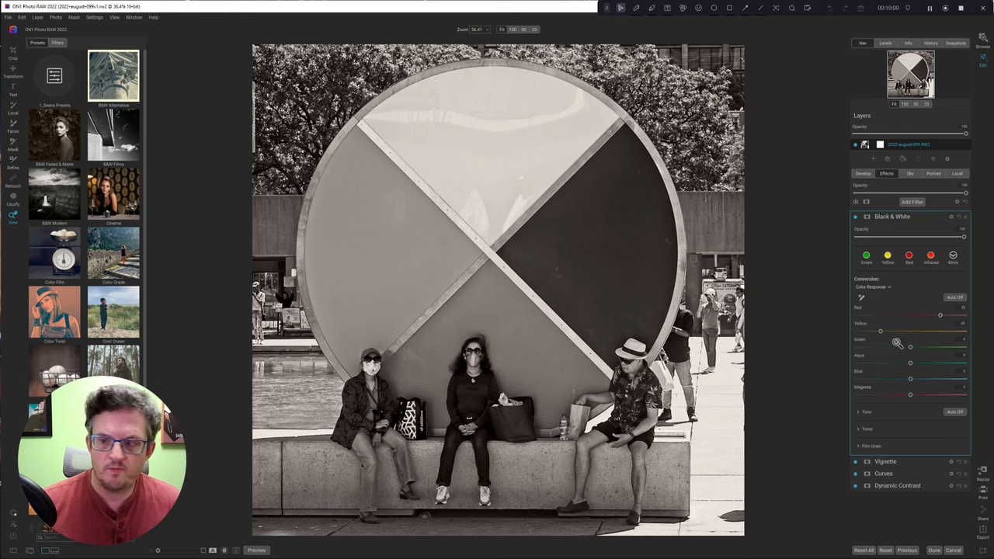
left_click_drag(898, 342, 876, 332)
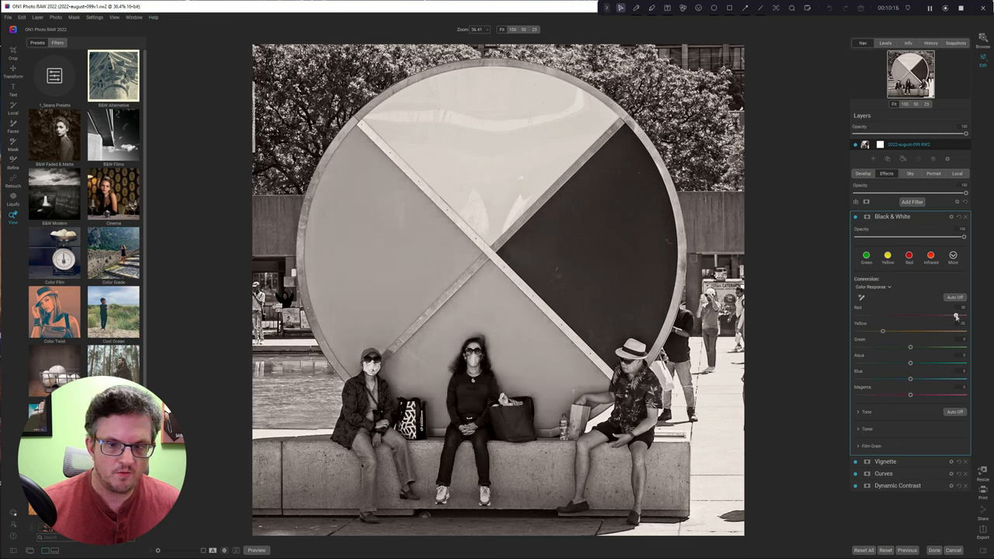
left_click_drag(955, 314, 963, 315)
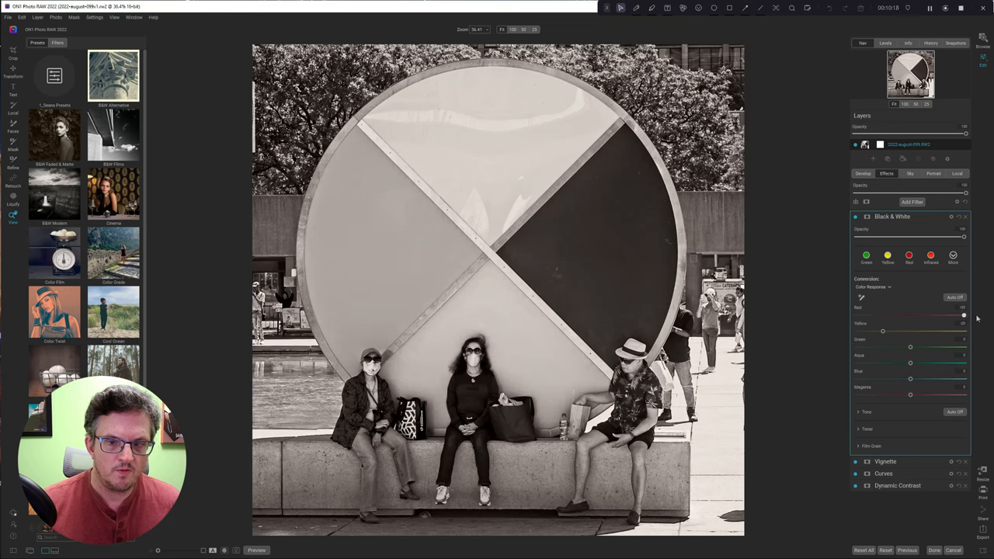
left_click_drag(964, 316, 950, 316)
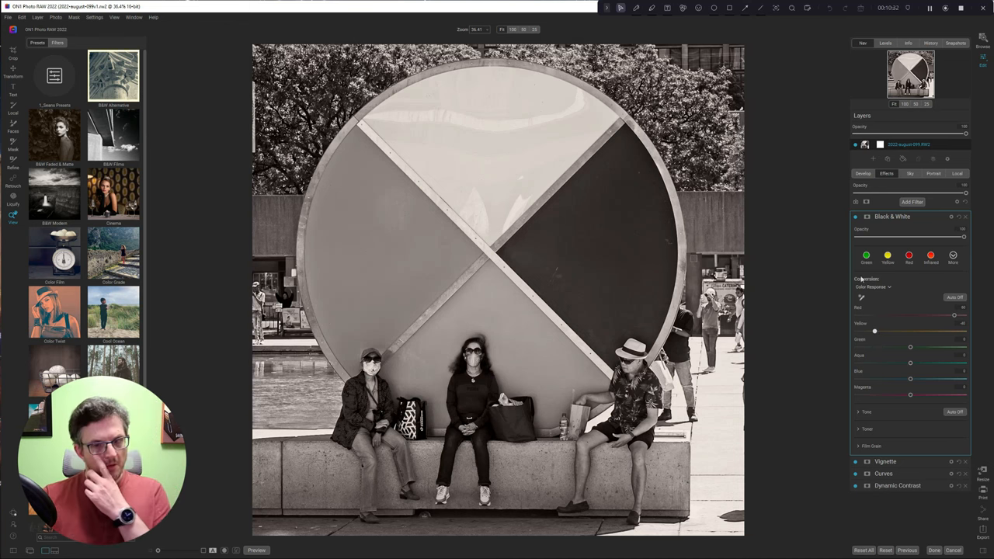
mouse_move(527, 357)
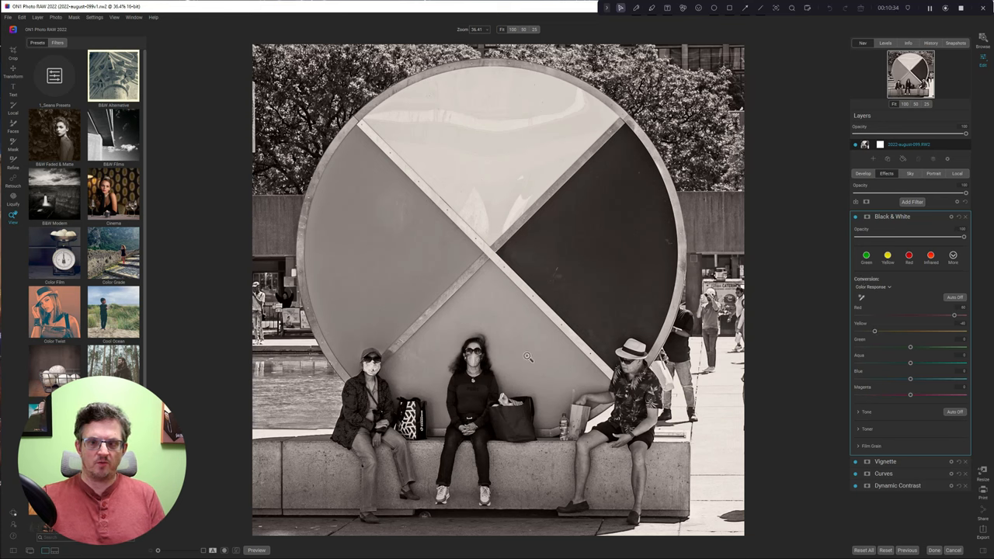
mouse_move(460, 400)
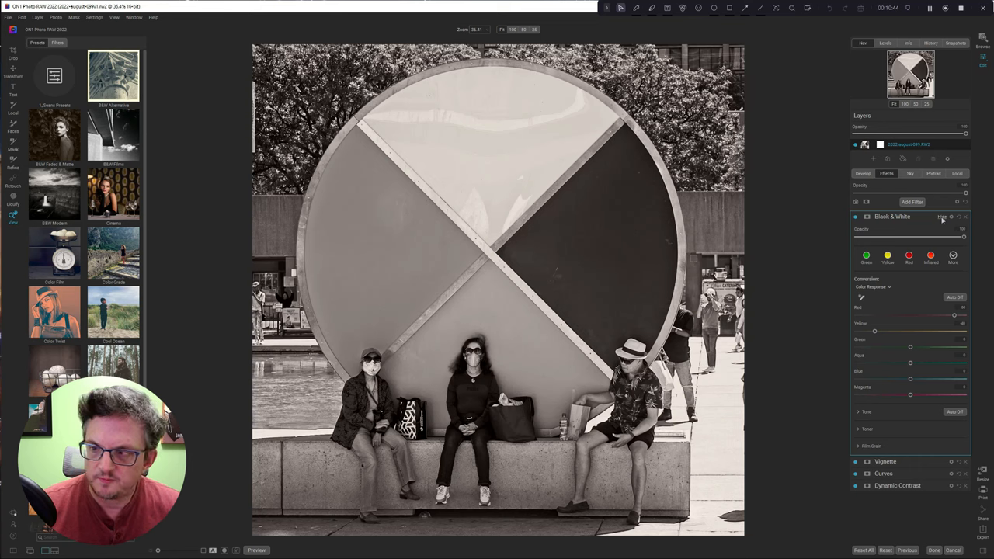
left_click(942, 217)
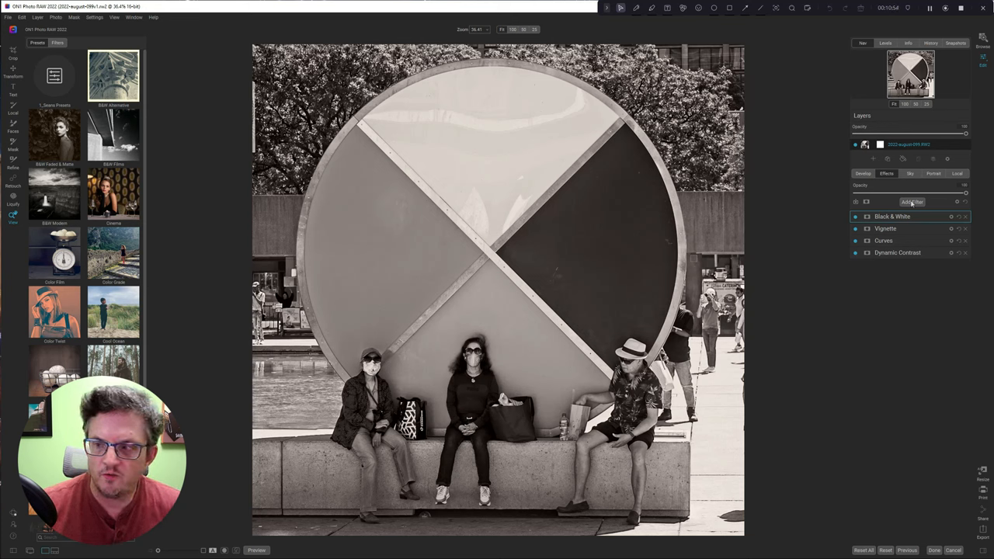
- Add a Tone Enhancer filter with the Midtones Darker preset
left_click(912, 202)
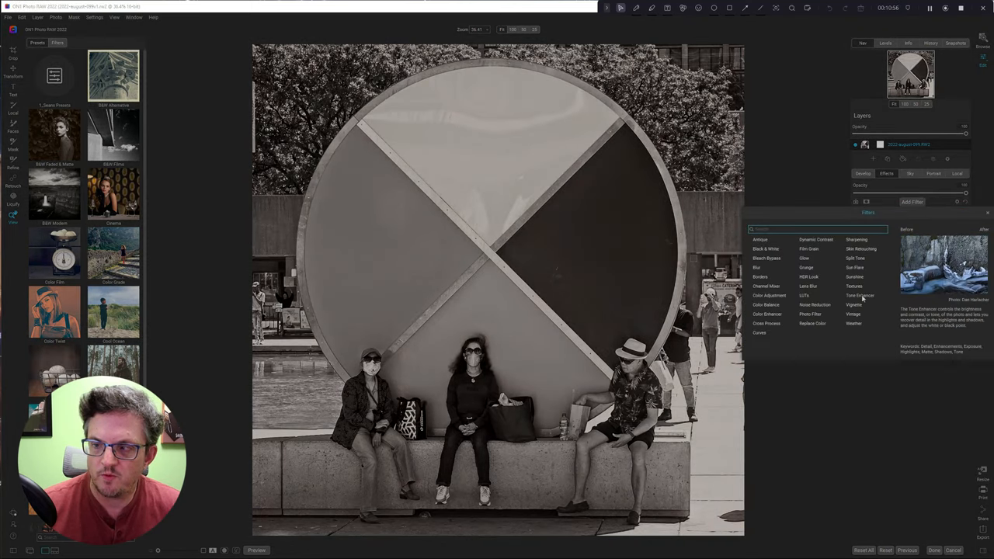
left_click(860, 295)
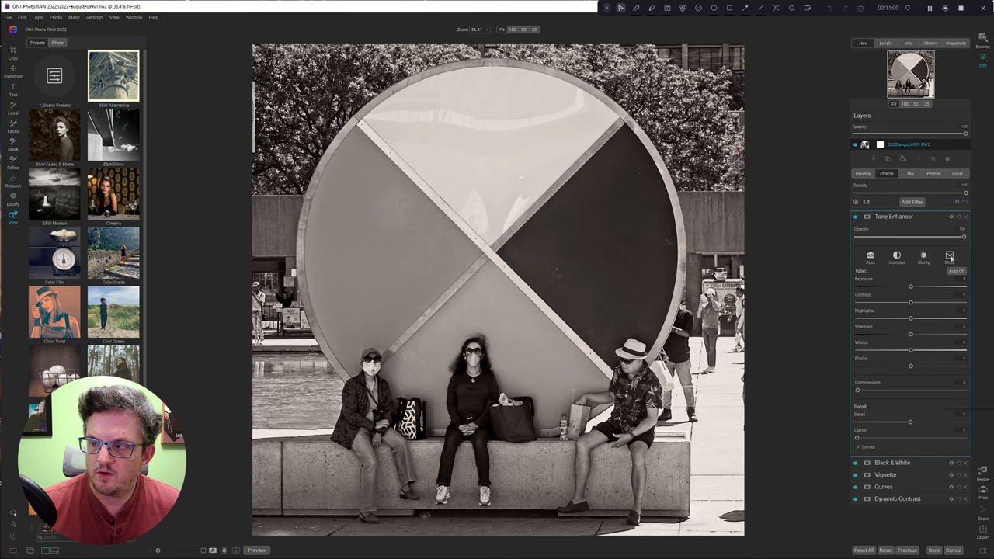
left_click(950, 256)
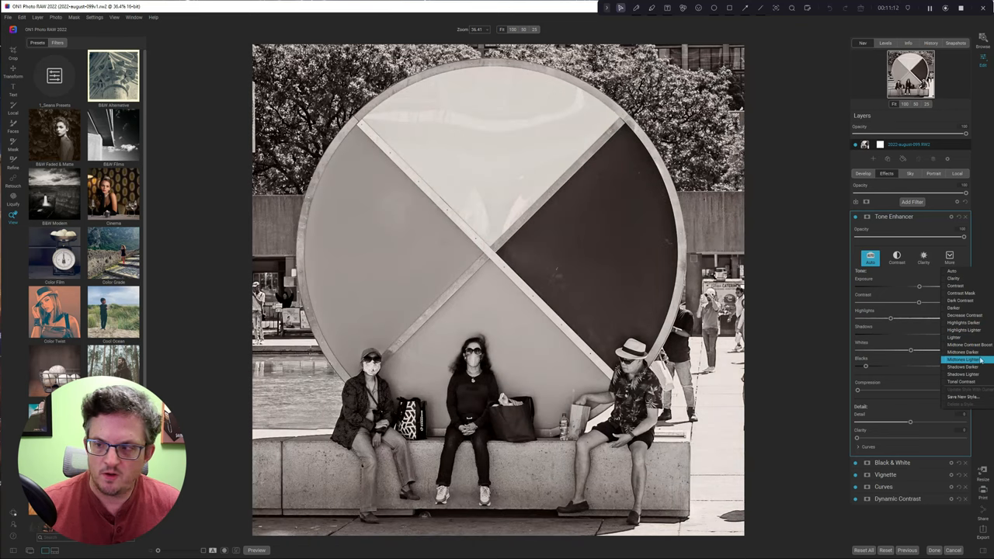
left_click(963, 352)
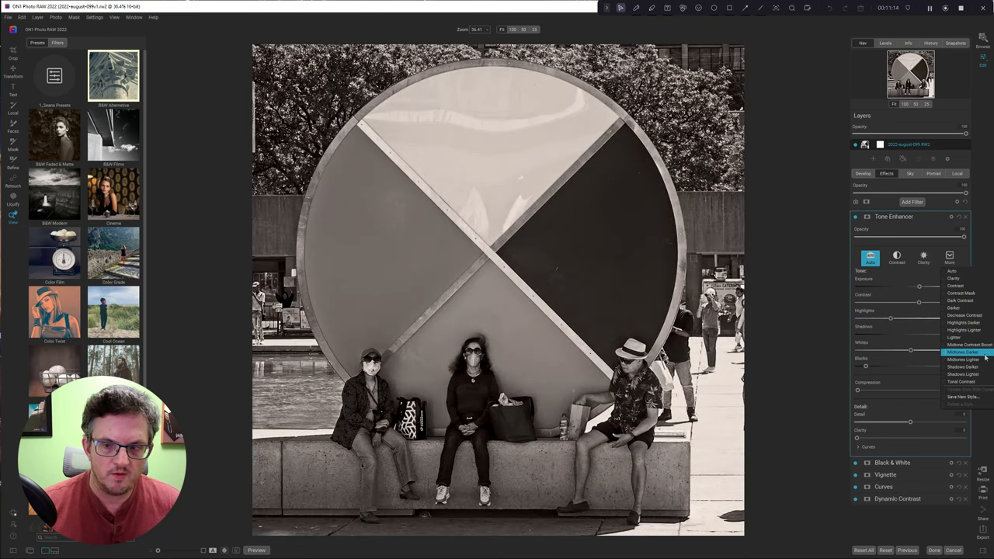
left_click(963, 359)
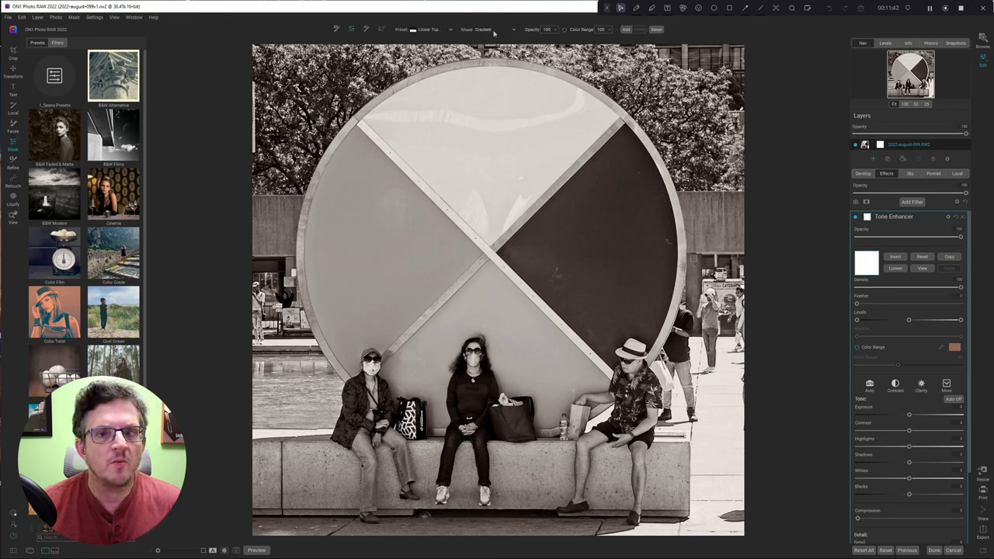
- Switch the Tone Enhancer mask to Reflected Gradient and place its band over the seated people
left_click(493, 30)
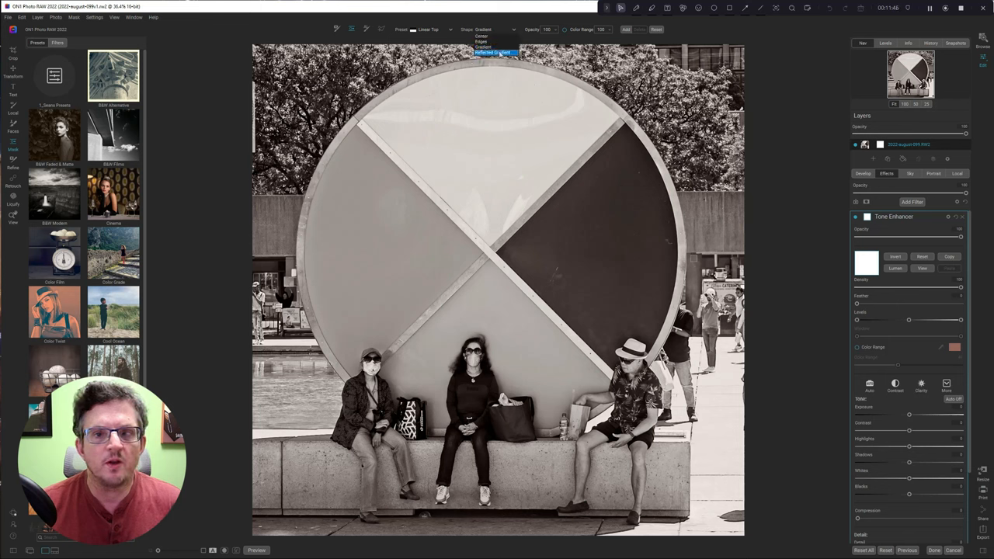
left_click(495, 53)
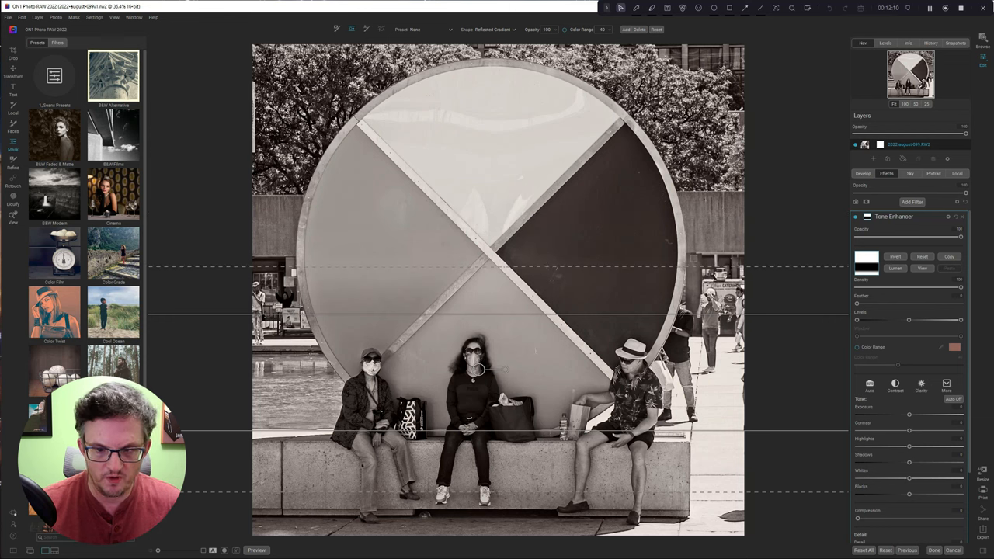
left_click_drag(477, 369, 477, 403)
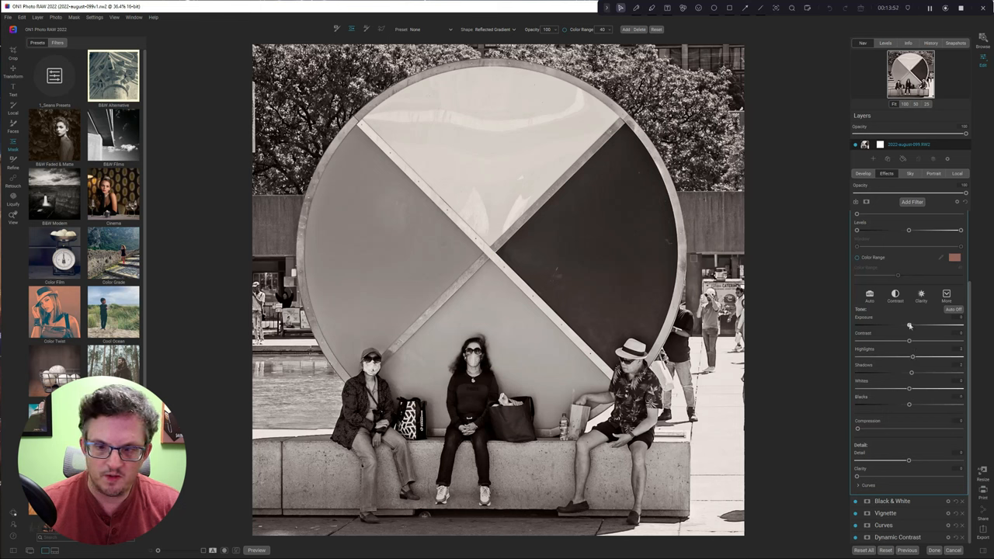
- Raise the exposure slightly in the masked area around the people
left_click_drag(909, 324, 913, 324)
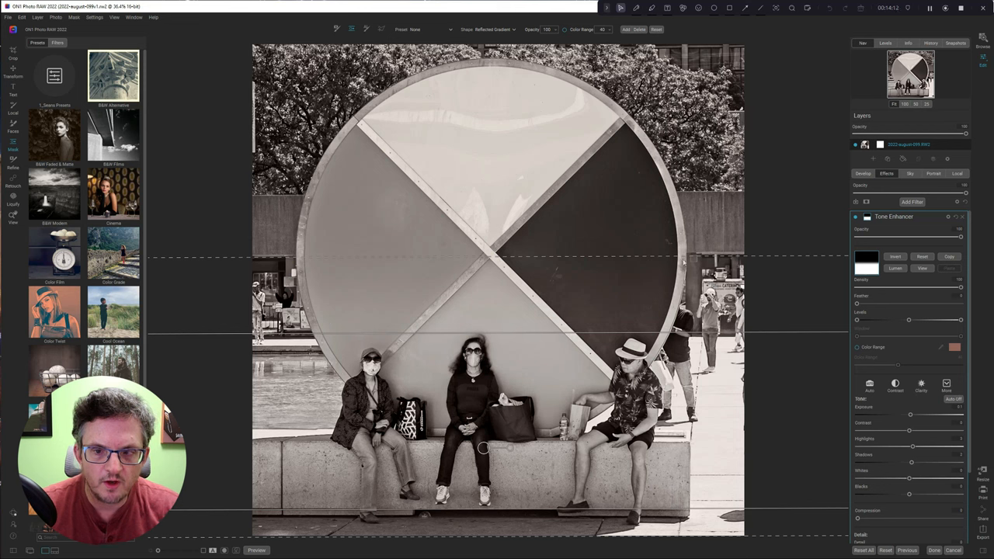
mouse_move(370, 275)
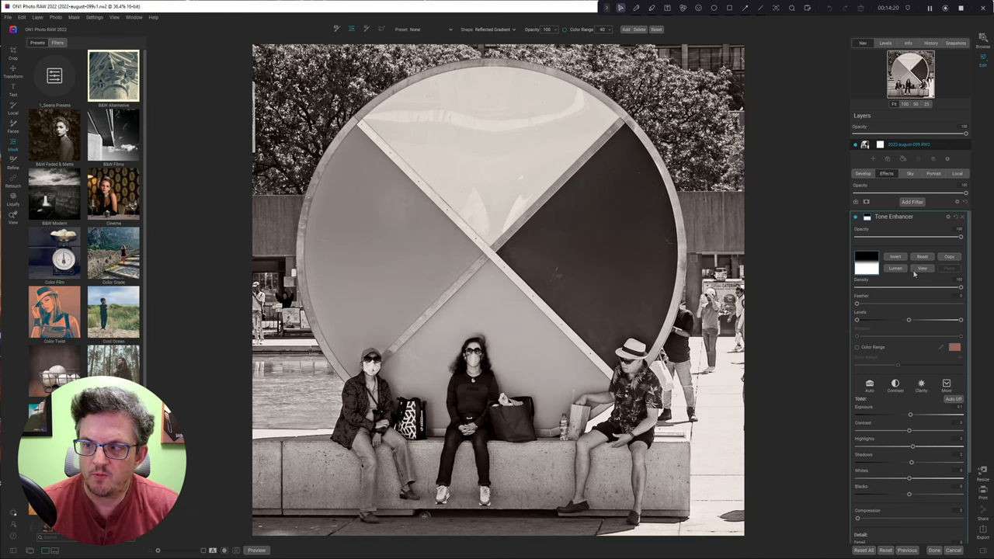
left_click(922, 268)
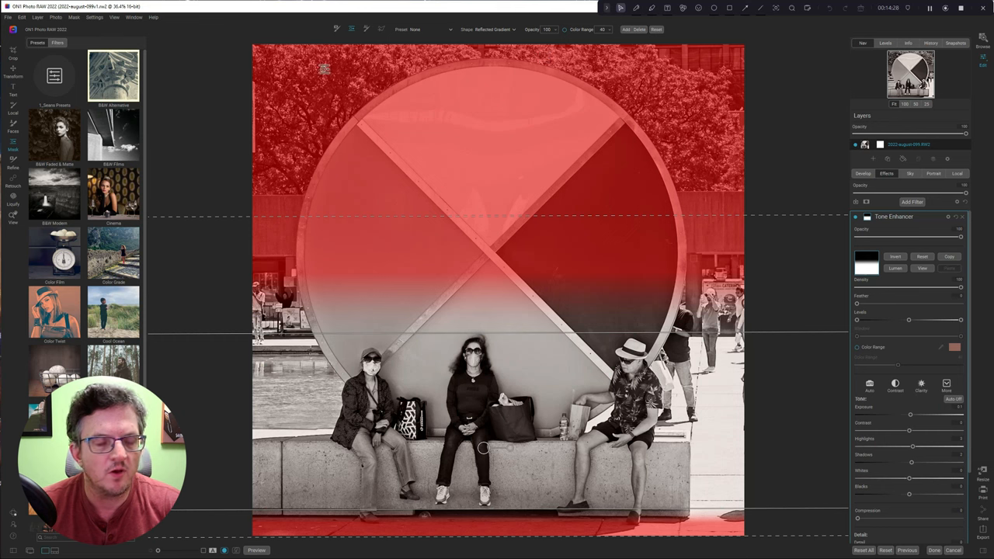
left_click(56, 17)
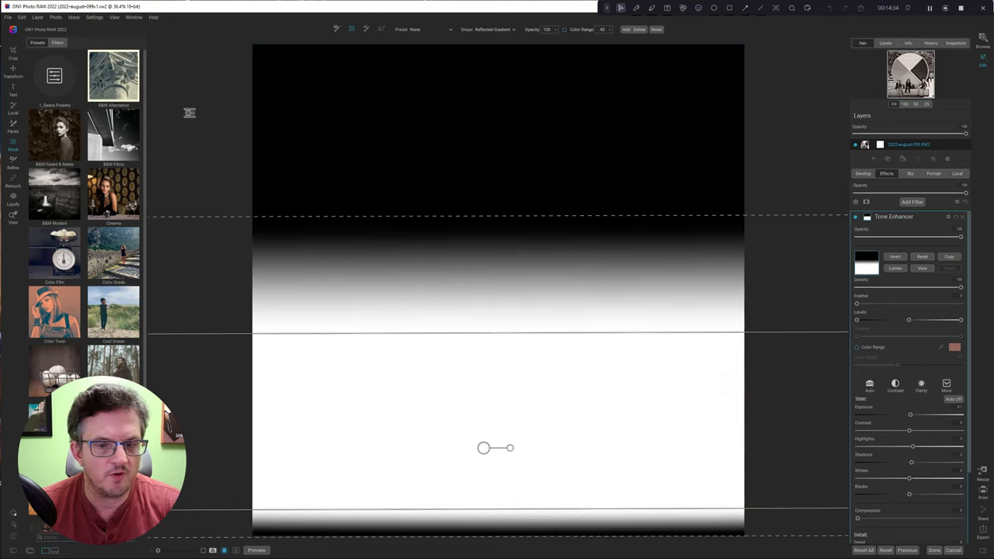
mouse_move(818, 377)
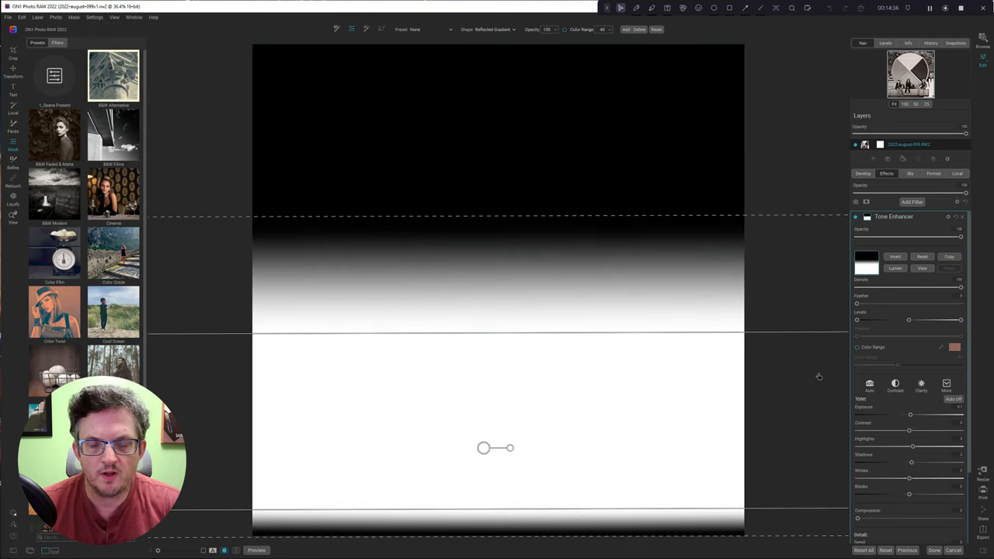
left_click(74, 17)
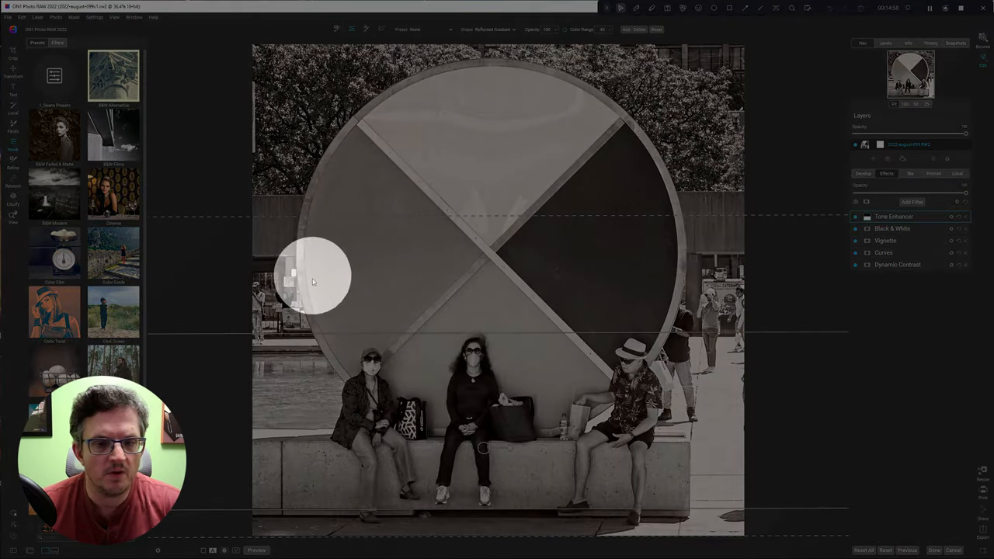
- Stack a second Tone Enhancer filter on the photo and browse its contrast presets
left_click_drag(311, 276, 722, 268)
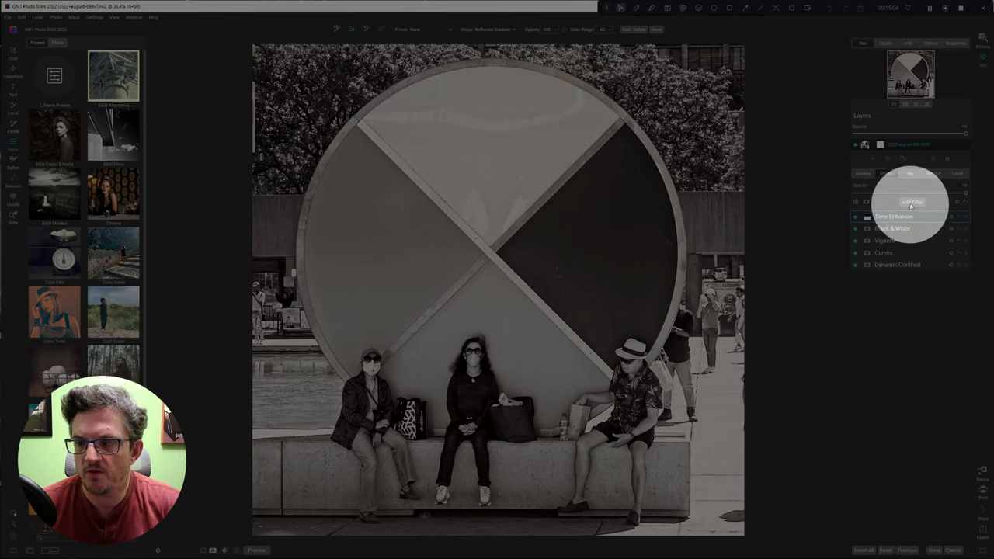
left_click(911, 202)
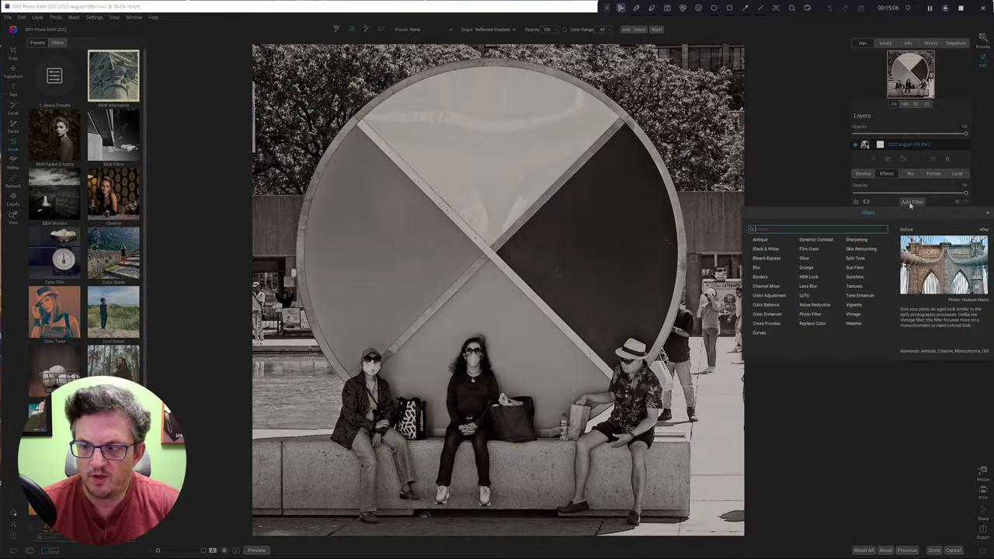
mouse_move(854, 305)
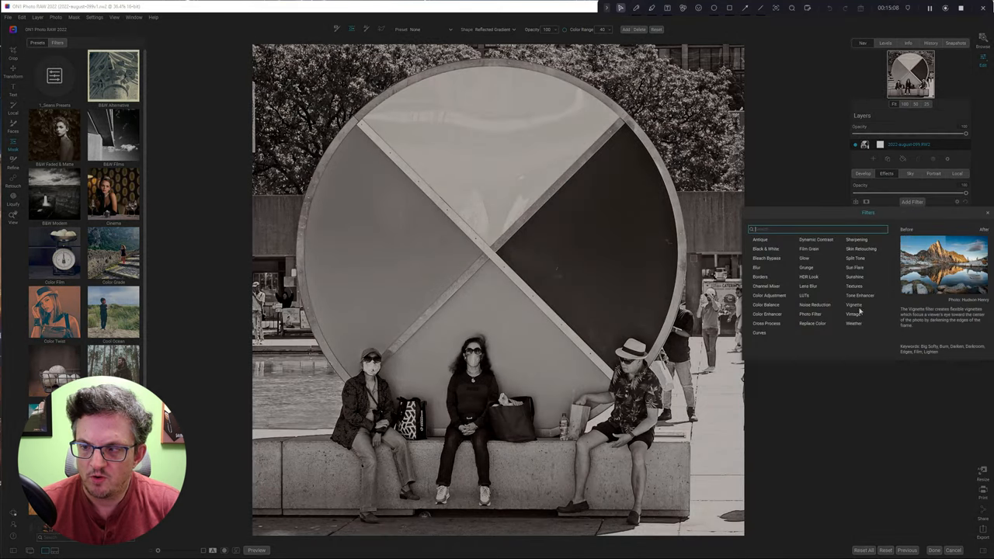
left_click(859, 296)
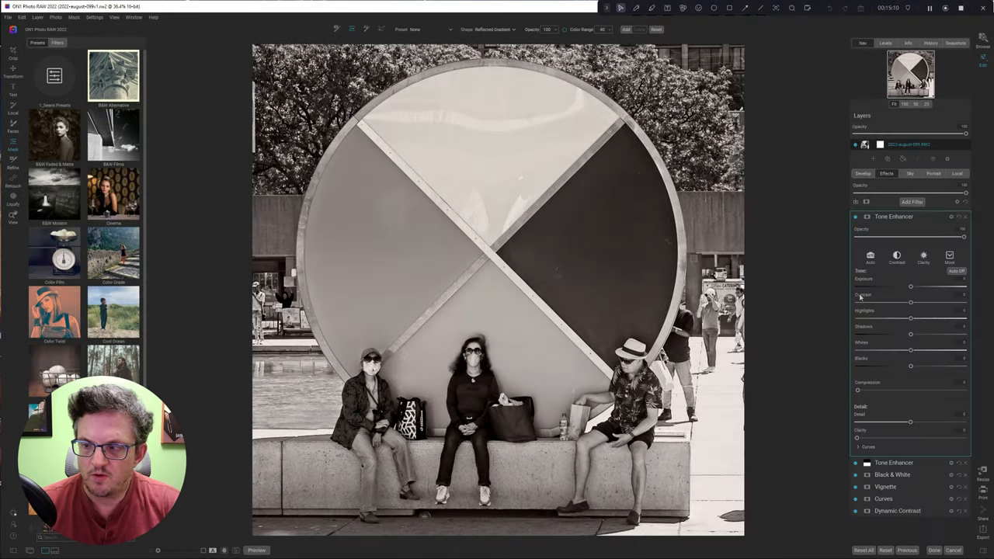
left_click(896, 255)
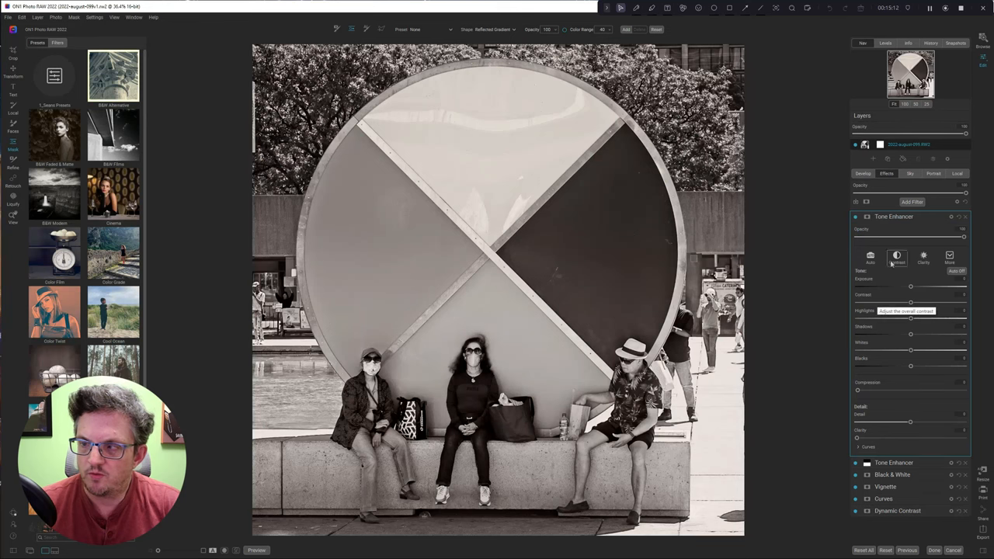
left_click(950, 255)
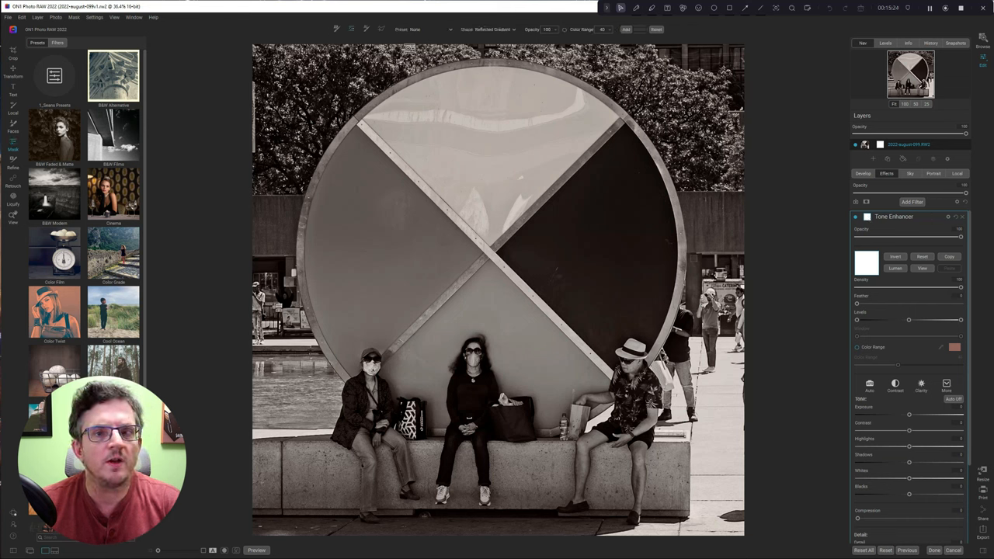
- Apply a vignette-style gradient preset to the new Tone Enhancer's mask, centred on the sculpture
left_click(431, 30)
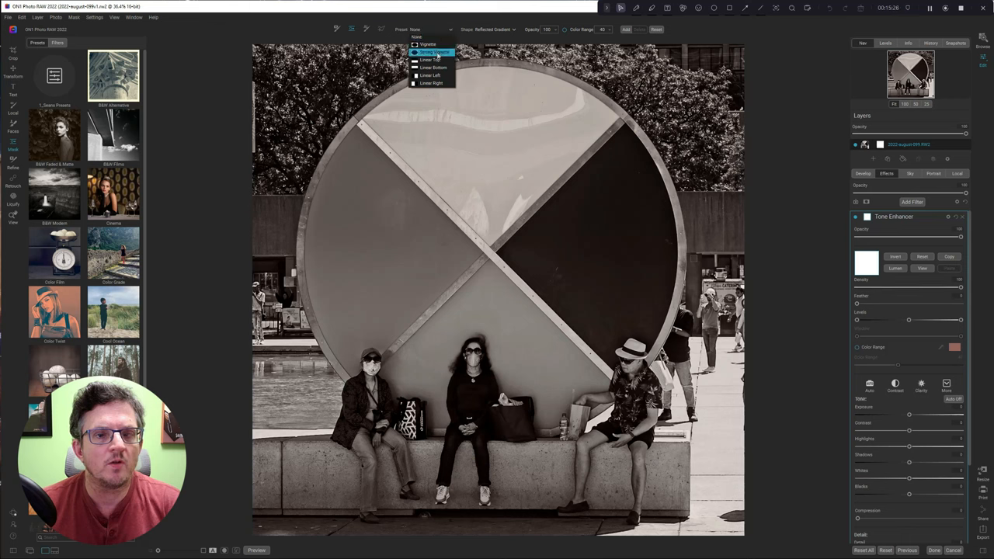
left_click(431, 52)
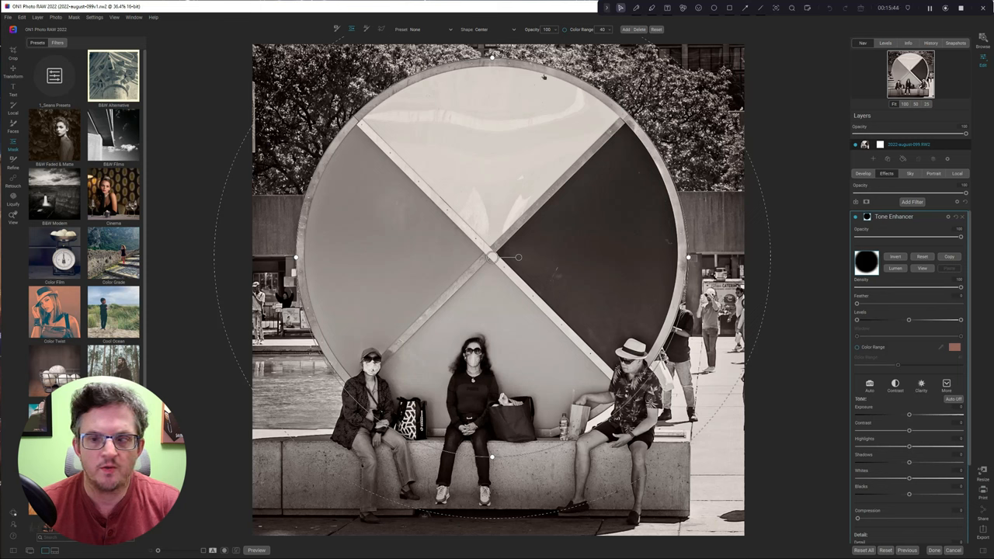
mouse_move(767, 295)
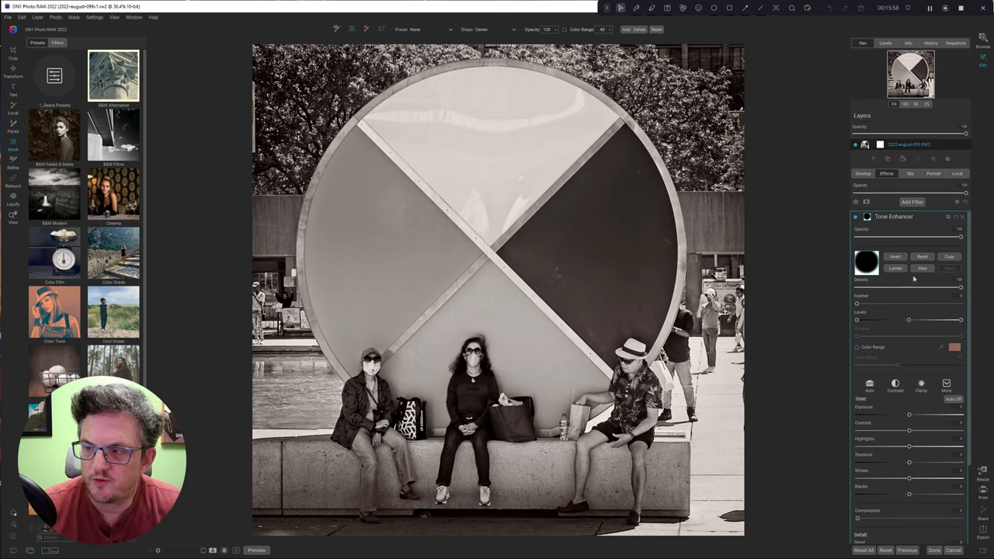
left_click(921, 268)
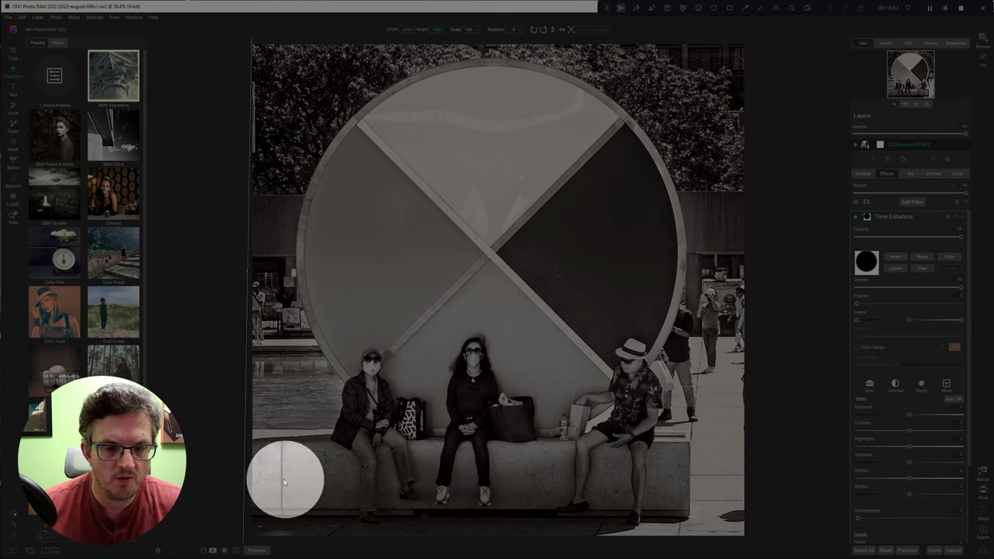
mouse_move(633, 480)
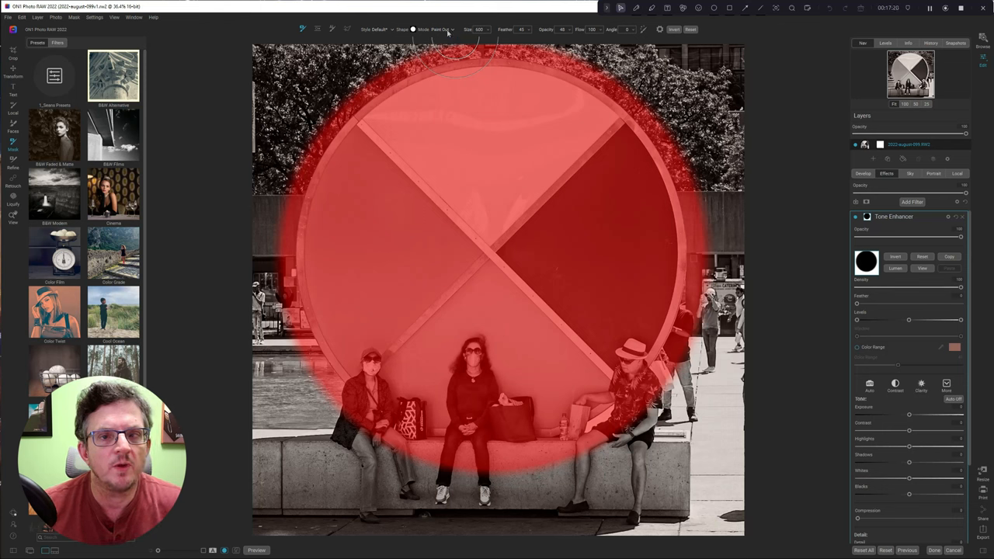
- Brush the second Tone Enhancer's mask over the bench at the bottom of the photo
left_click(441, 30)
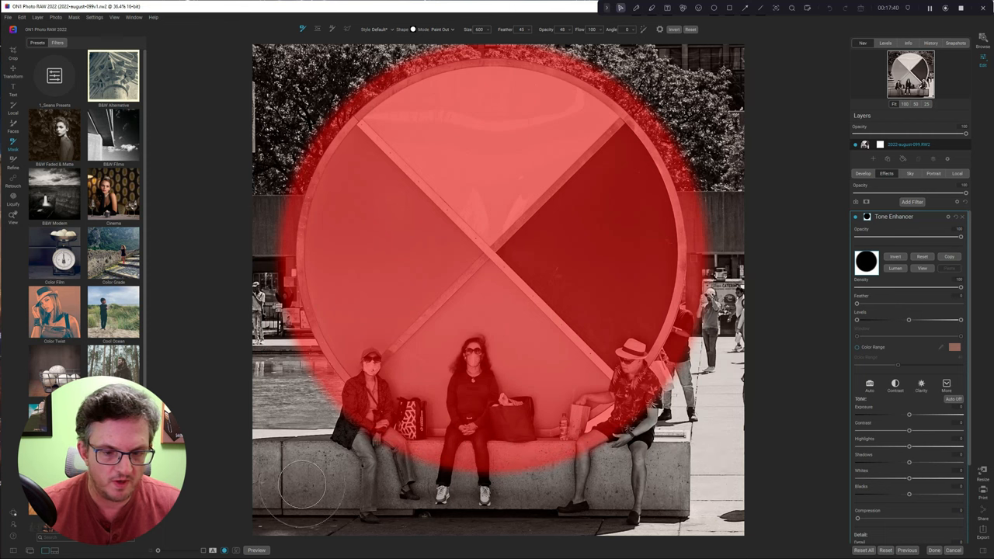
left_click_drag(311, 481, 505, 473)
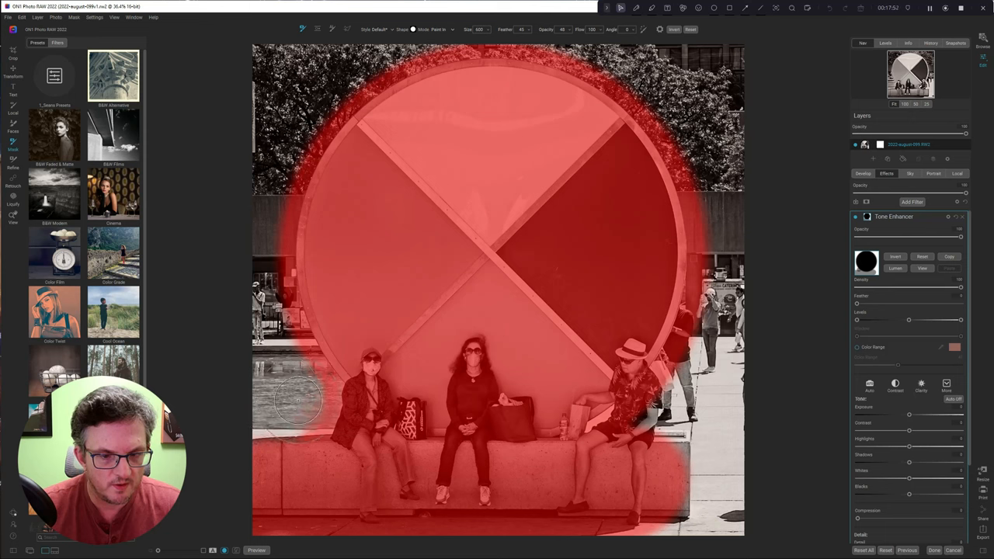
mouse_move(208, 386)
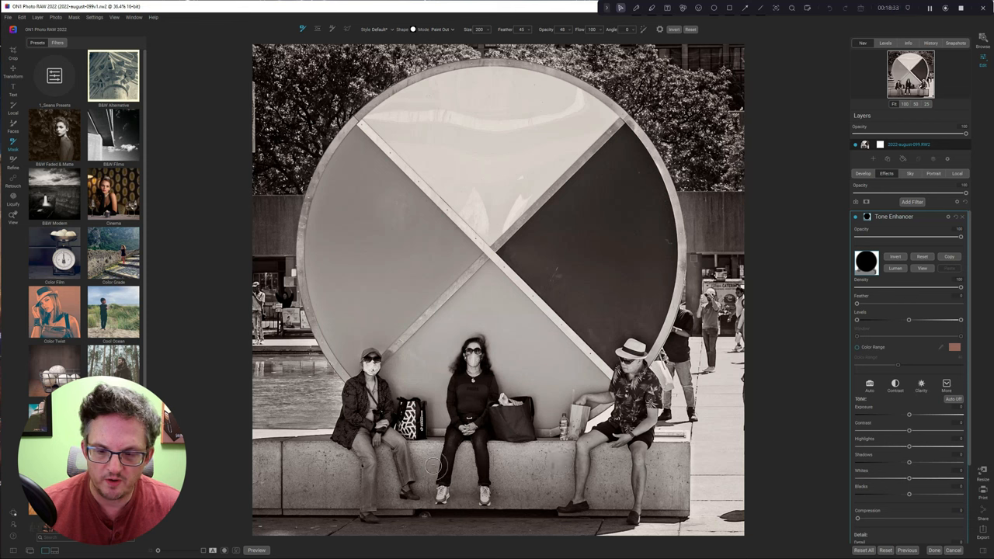
mouse_move(481, 465)
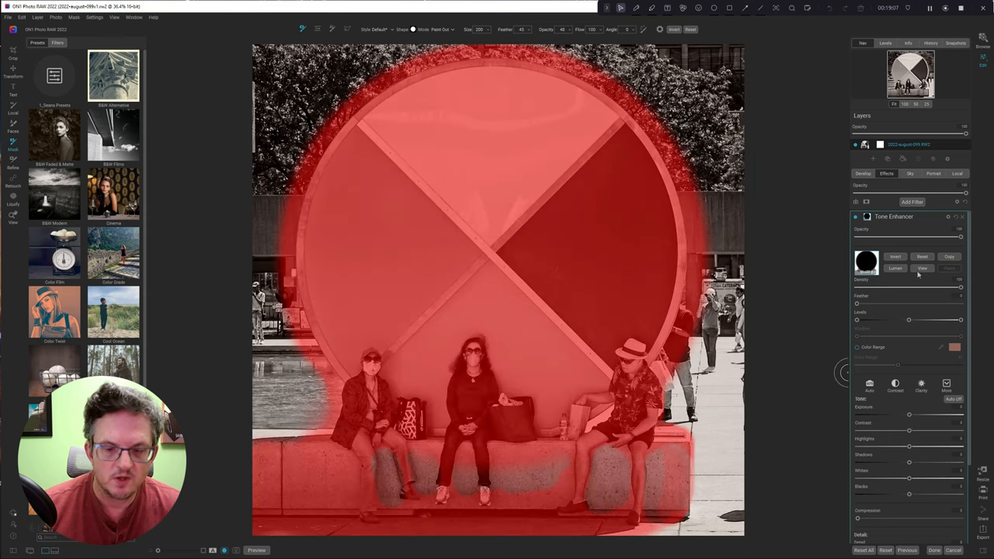
- Set the mask view mode to show the Tone Enhancer mask alone in grayscale
left_click(73, 17)
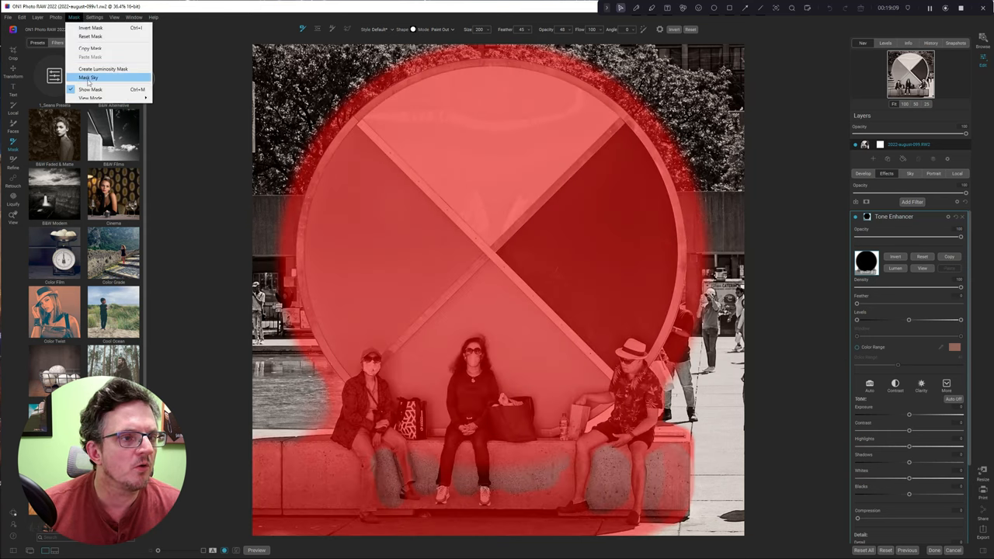
left_click(88, 77)
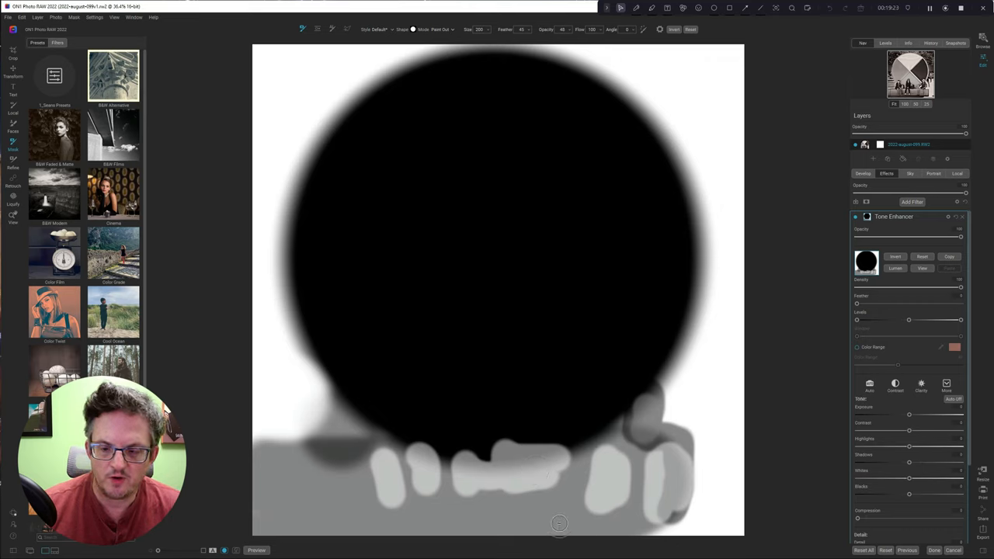
mouse_move(445, 235)
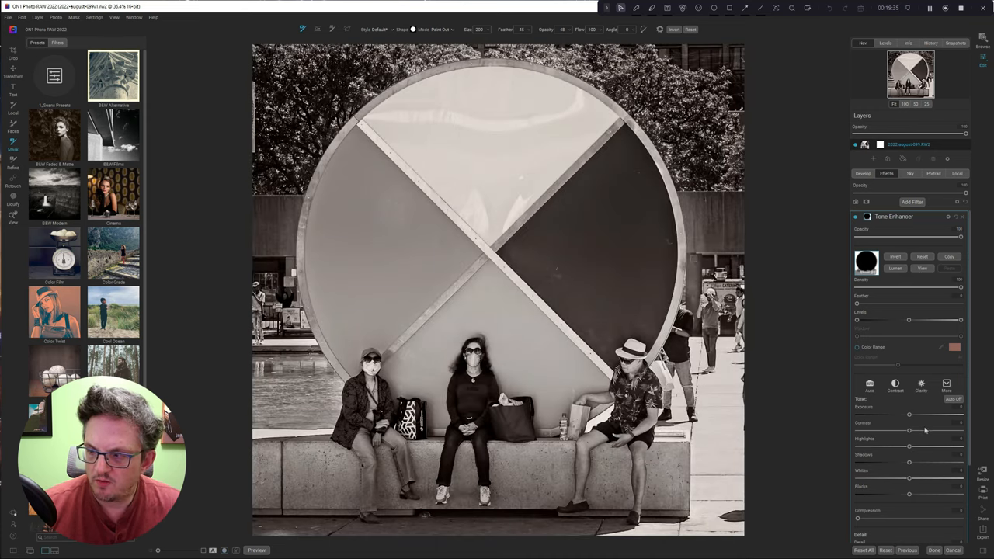
- Collapse the Tone Enhancer pane to reveal the full six-filter stack
scroll("down", 3)
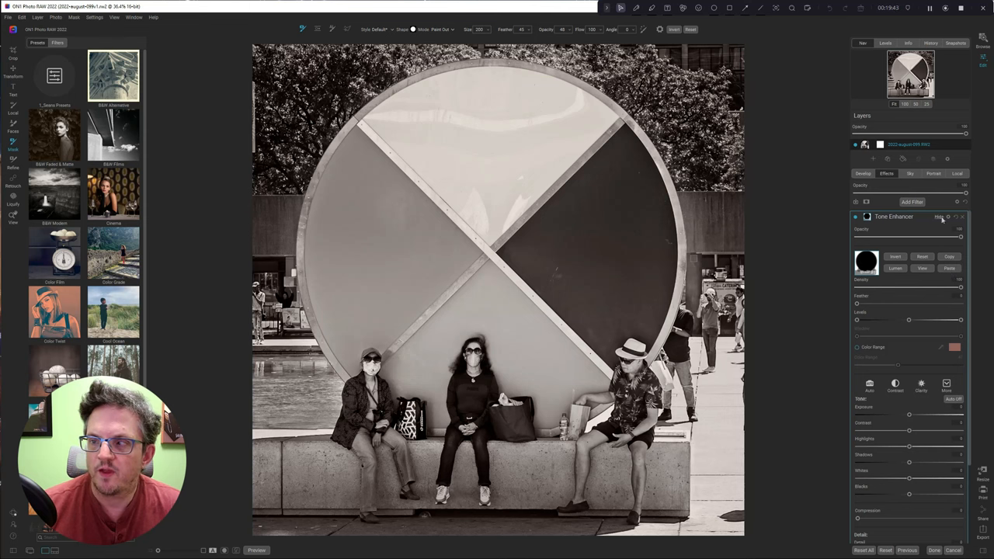
left_click(940, 216)
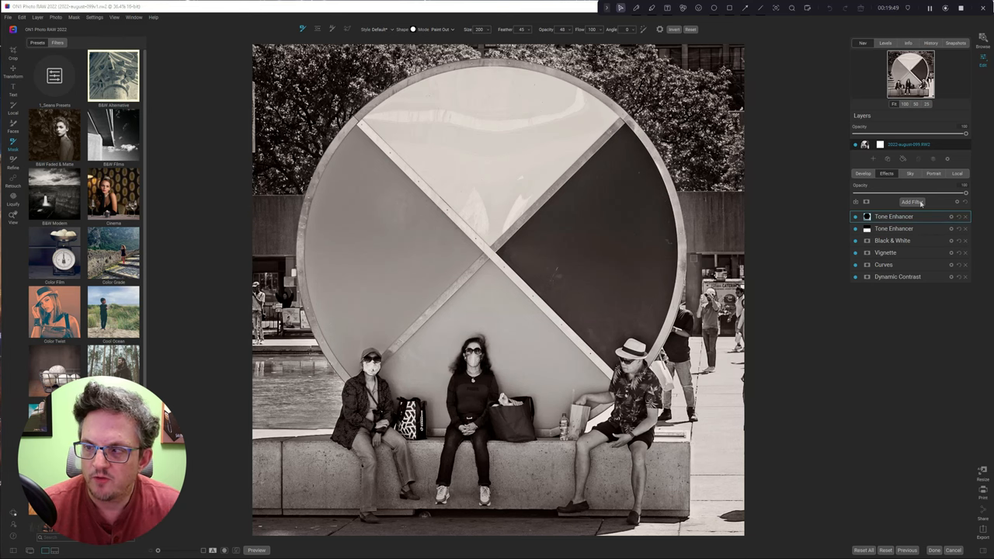
- Add a Lens Blur filter and brush the bench area into its mask
left_click(912, 202)
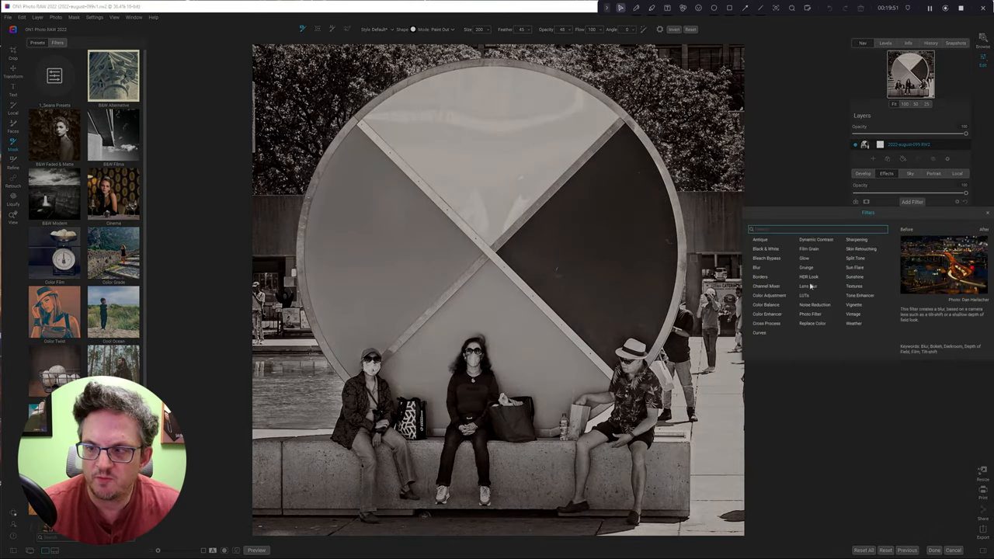
left_click(808, 286)
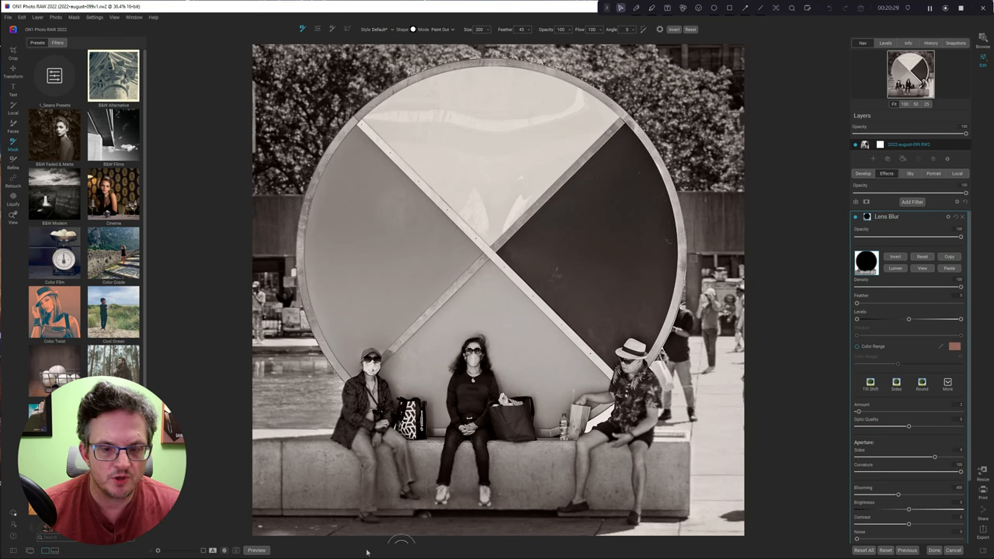
mouse_move(716, 450)
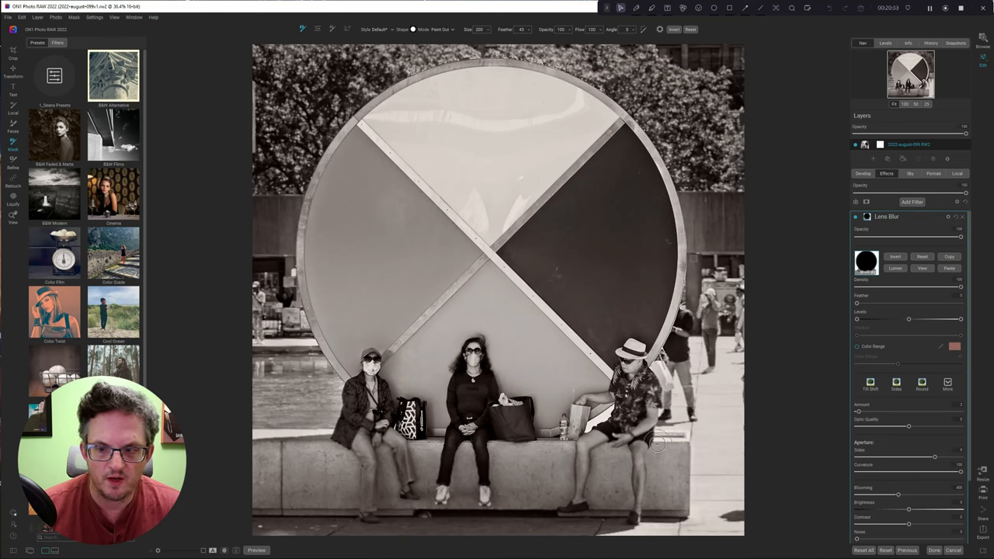
mouse_move(258, 445)
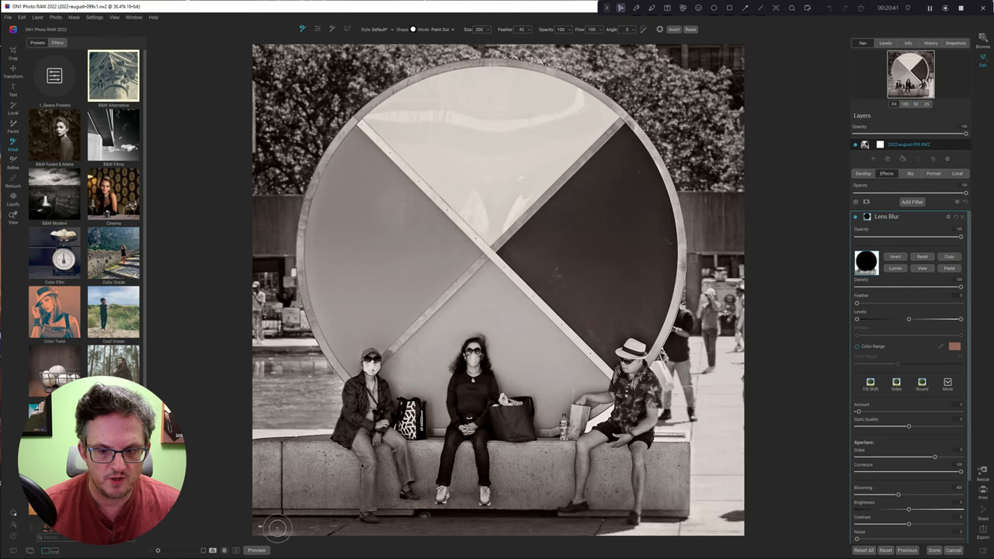
mouse_move(631, 479)
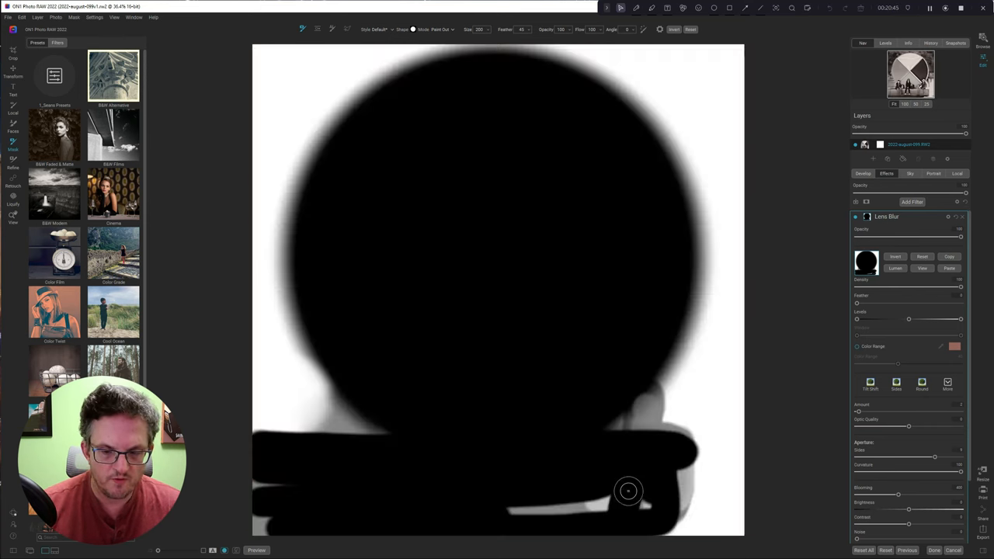
left_click_drag(629, 490, 515, 520)
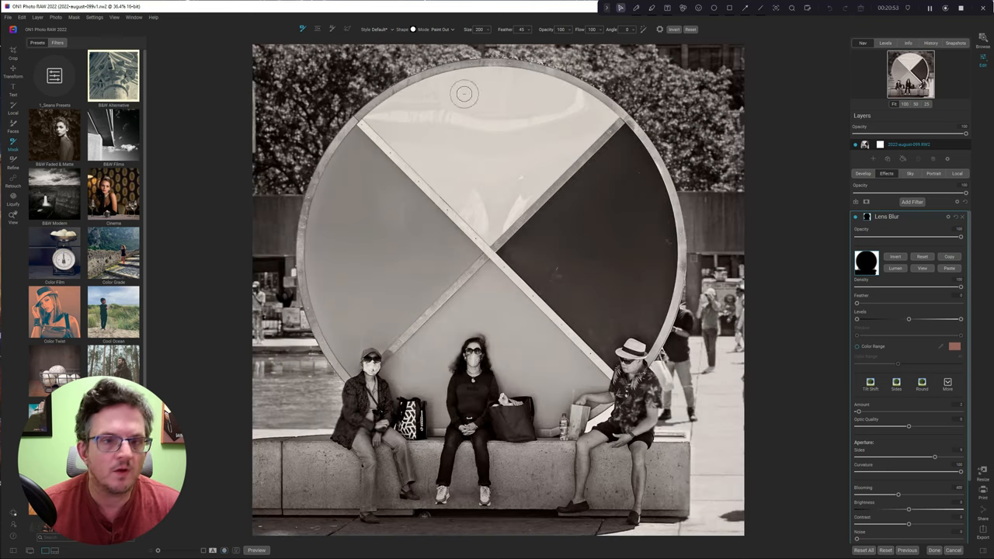
left_click(73, 17)
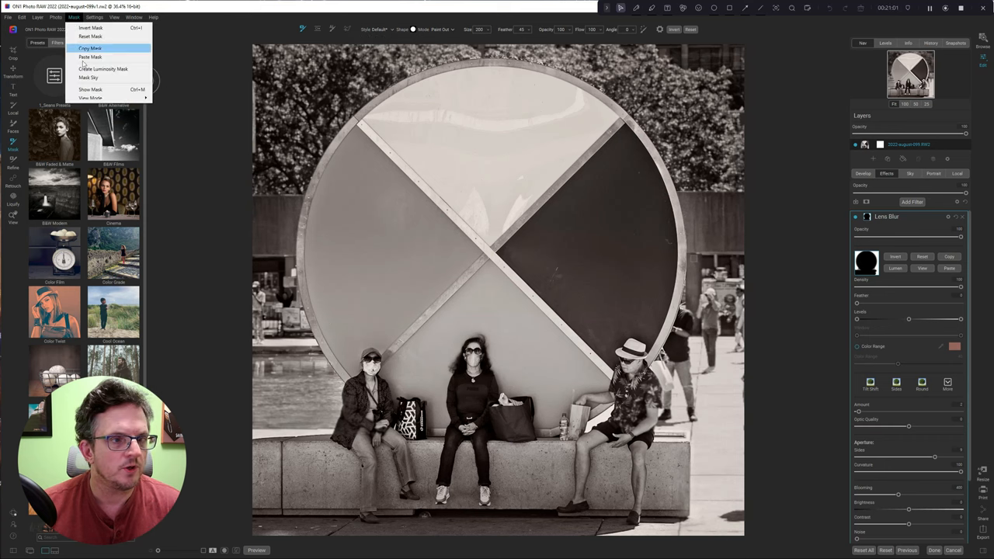
- Paint the Lens Blur mask along the sculpture's upper left and right edges with the overlay showing
left_click(89, 48)
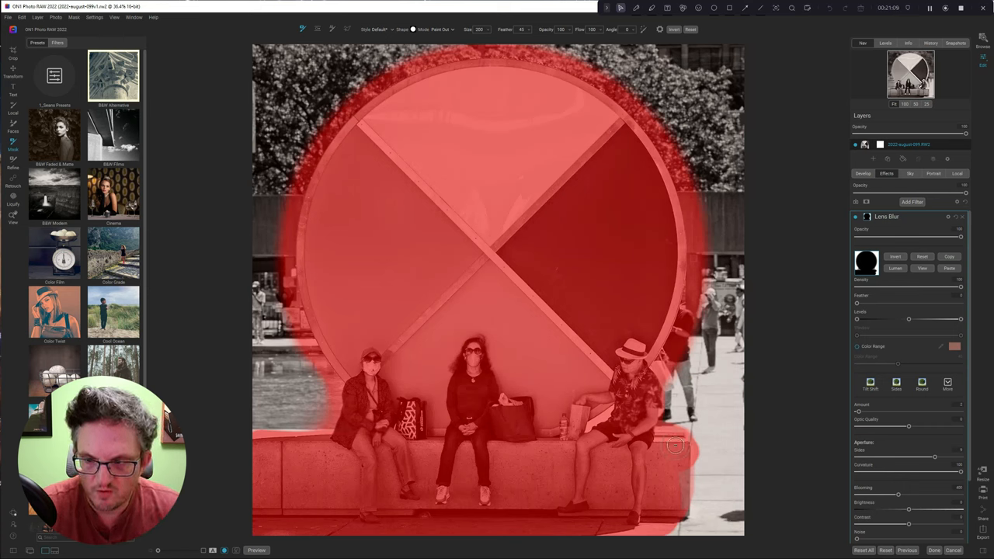
mouse_move(666, 507)
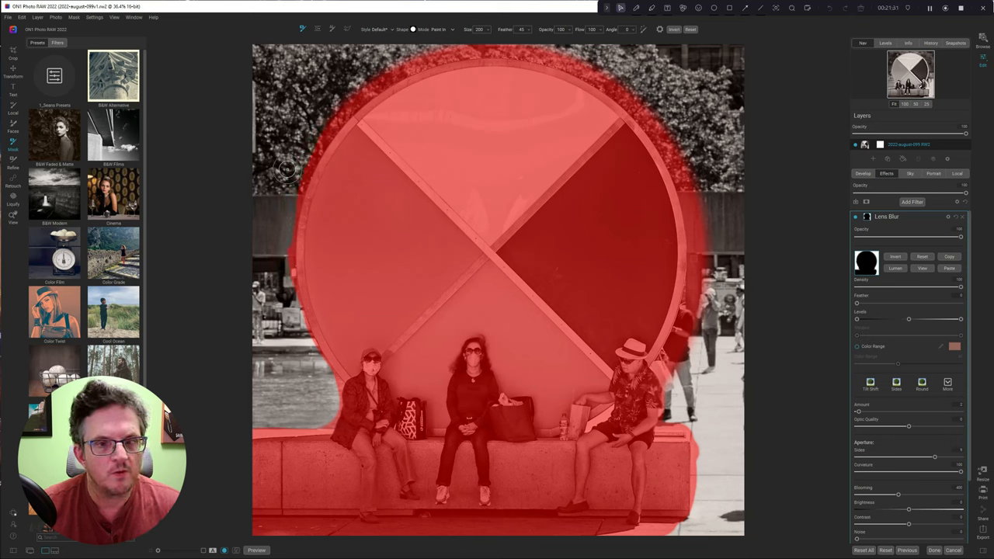
left_click_drag(285, 169, 392, 66)
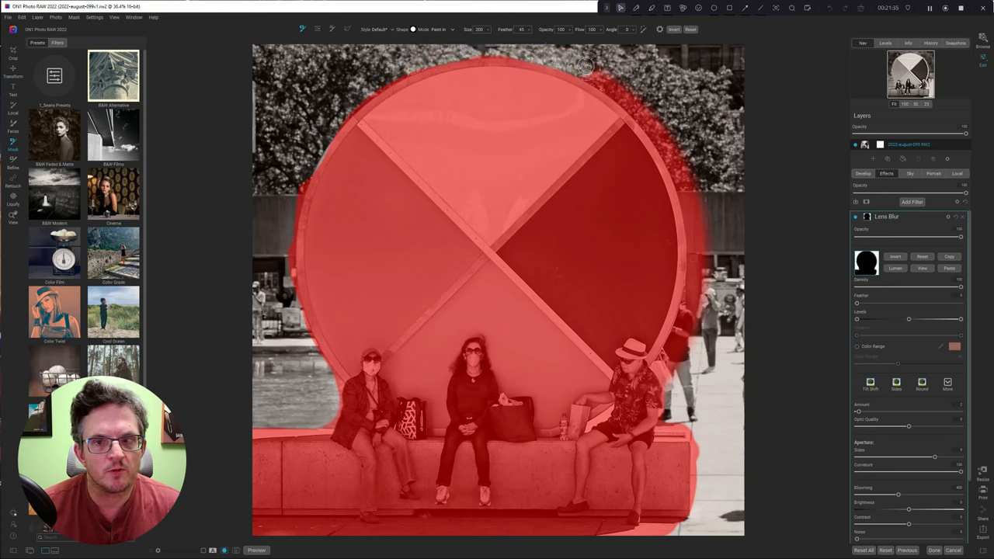
left_click_drag(587, 66, 691, 184)
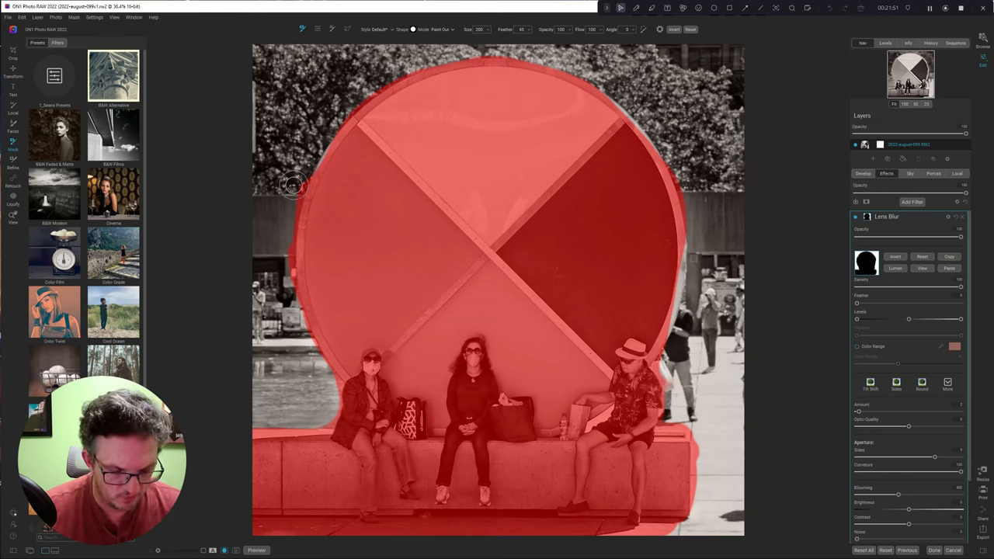
mouse_move(285, 205)
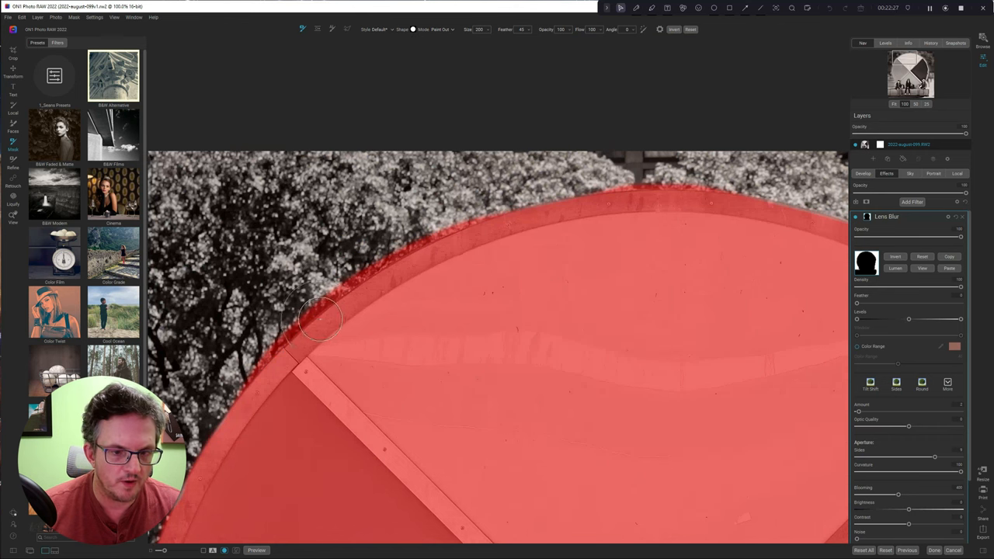
- Tighten the Lens Blur mask along the sculpture's rim, clearing spill from trees and the bystander
left_click_drag(318, 318, 260, 310)
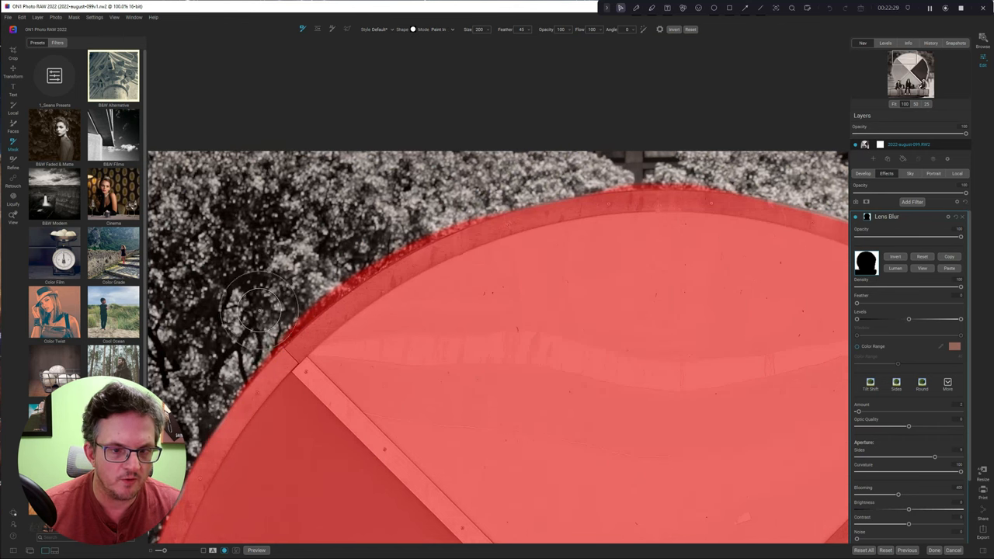
left_click_drag(260, 310, 416, 212)
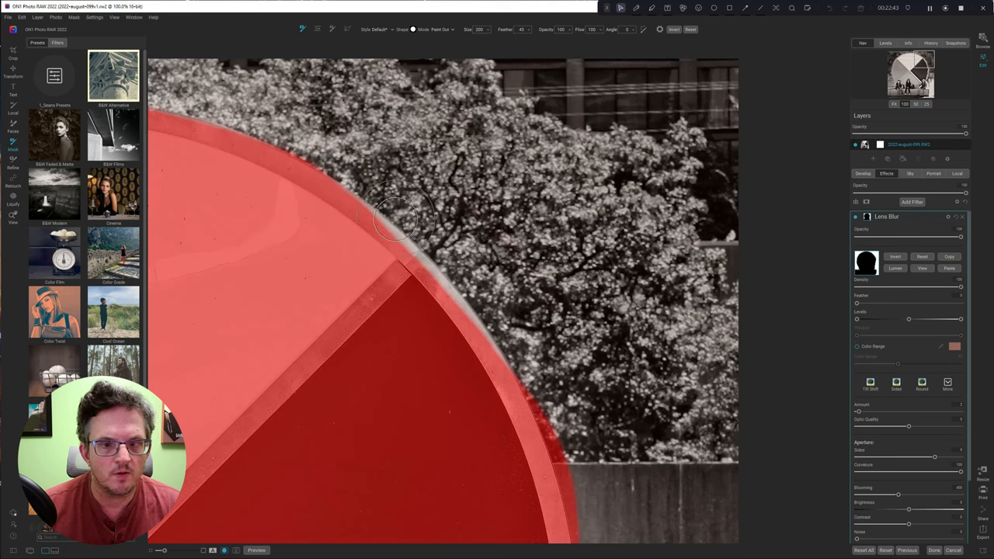
left_click_drag(396, 221, 392, 283)
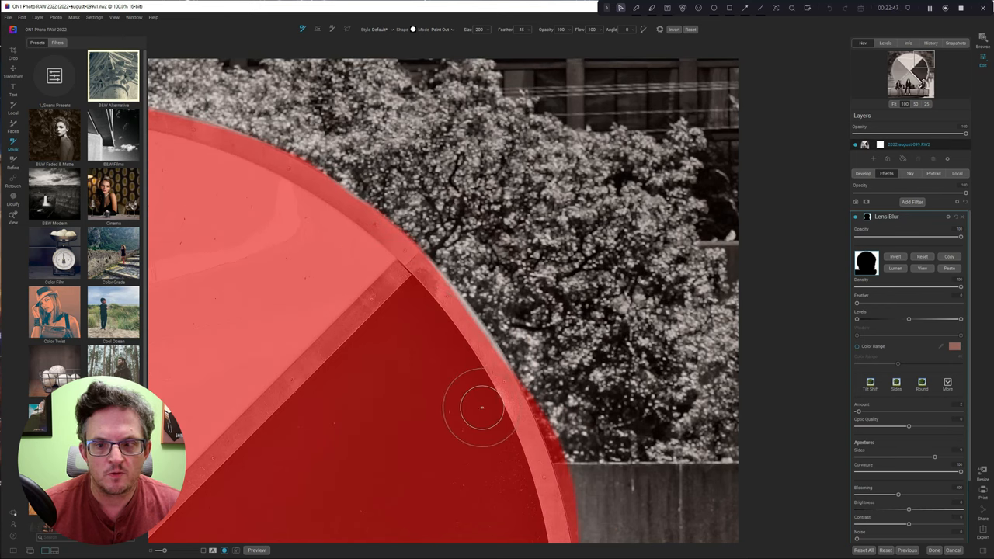
left_click_drag(482, 408, 416, 295)
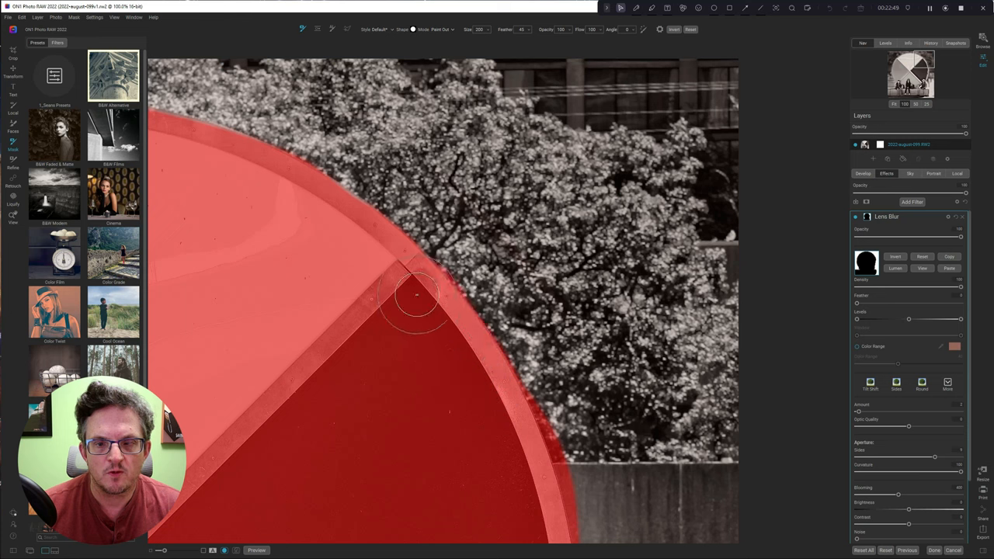
mouse_move(473, 248)
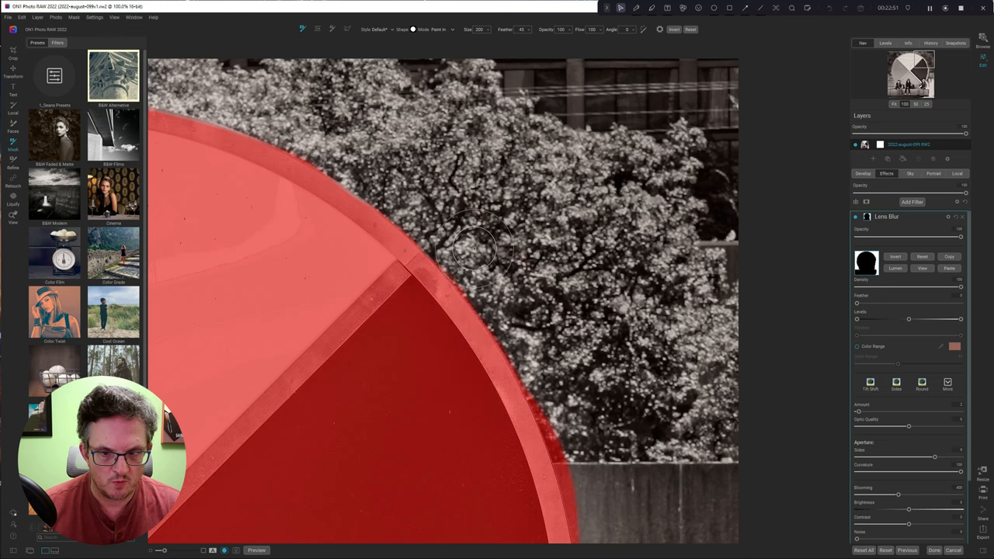
left_click_drag(478, 248, 570, 423)
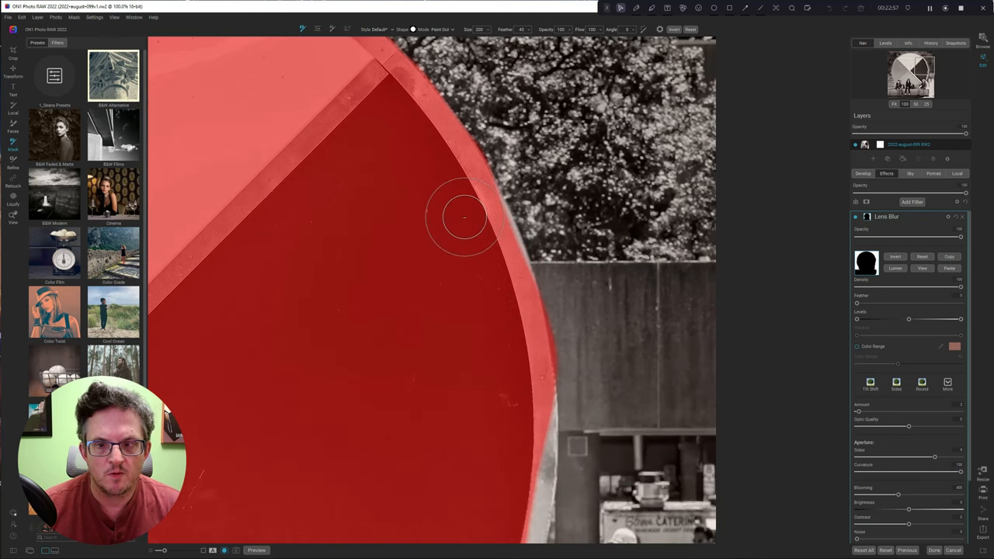
left_click_drag(465, 217, 497, 307)
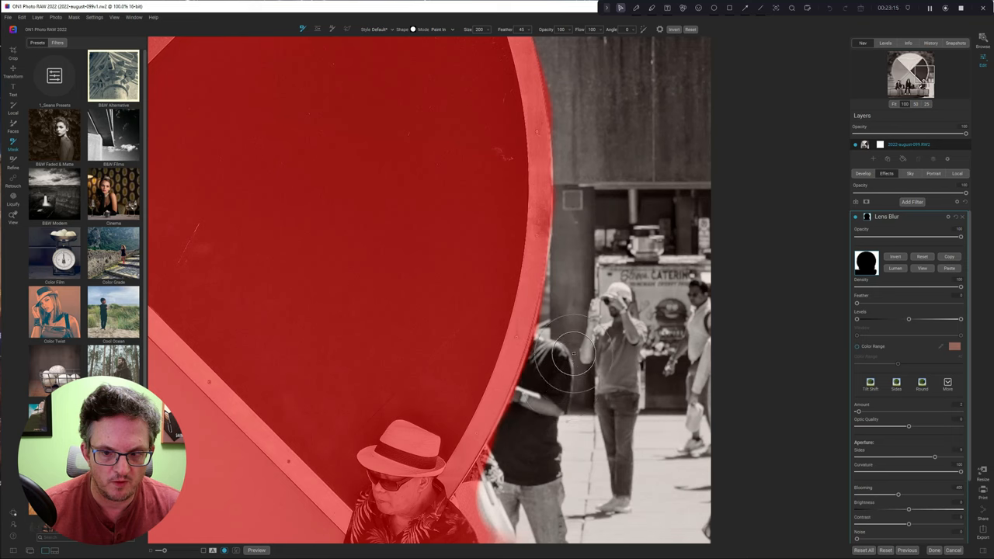
left_click_drag(573, 356, 522, 464)
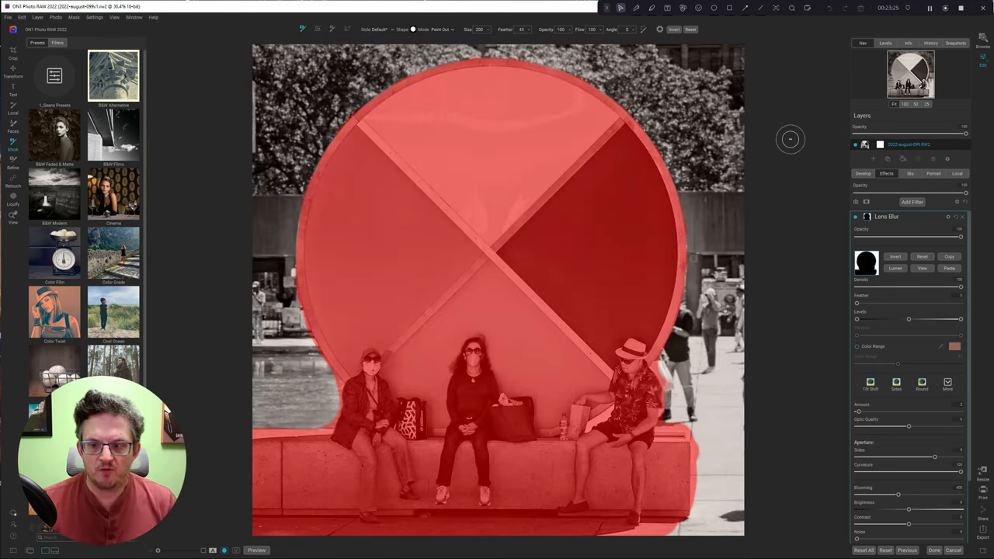
mouse_move(710, 438)
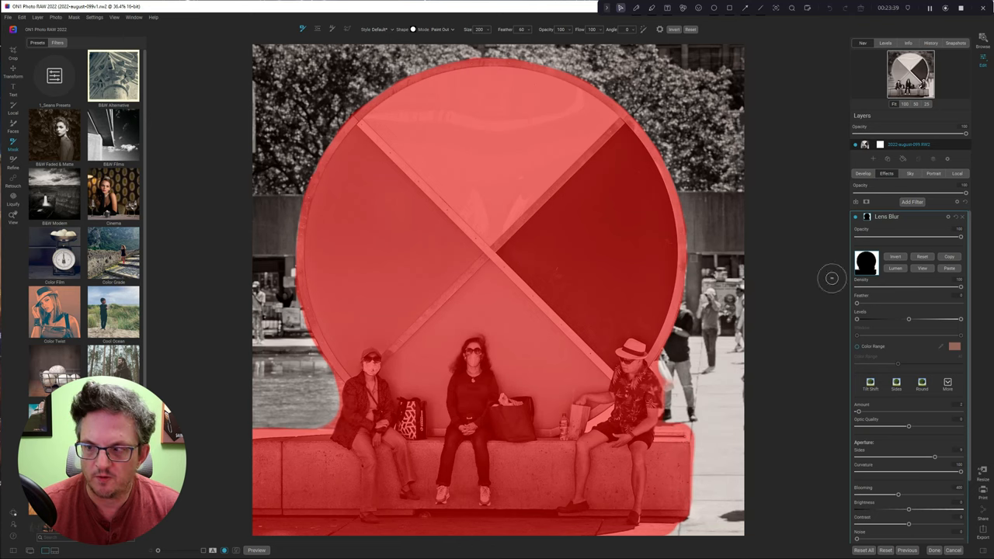
- Turn off the red Lens Blur mask overlay to reveal the blurred photo
left_click(922, 268)
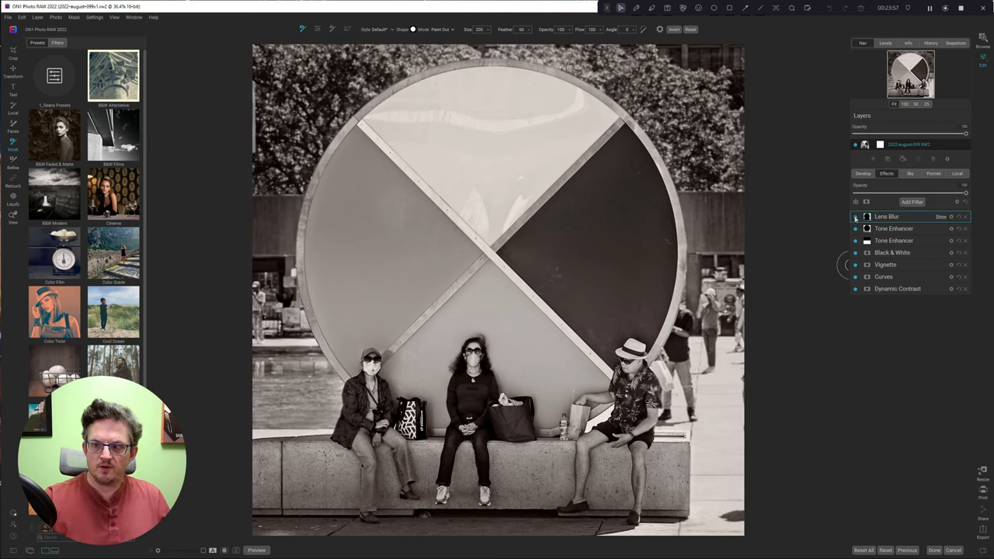
- Reopen the Lens Blur filter and drag its strength slider to fine-tune the blur
left_click(855, 217)
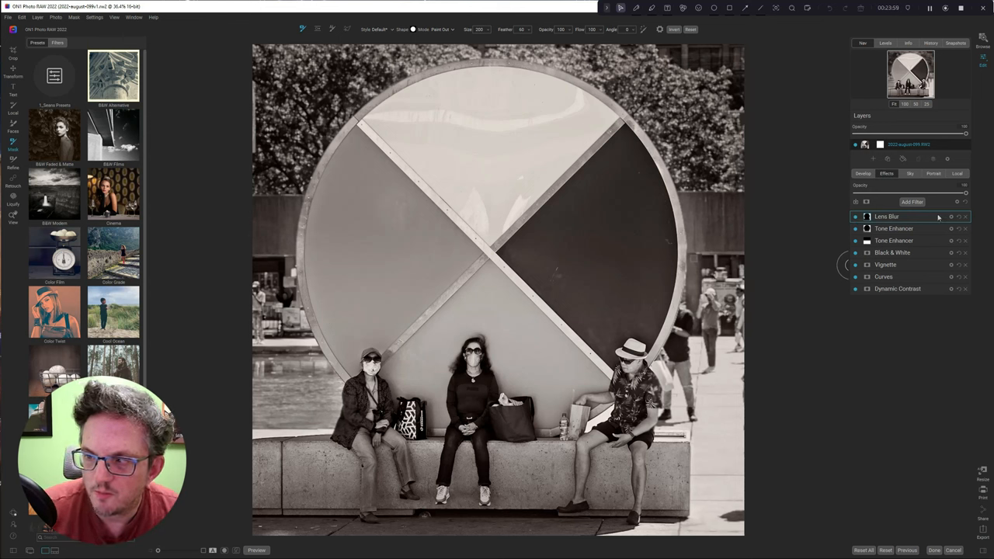
left_click(887, 217)
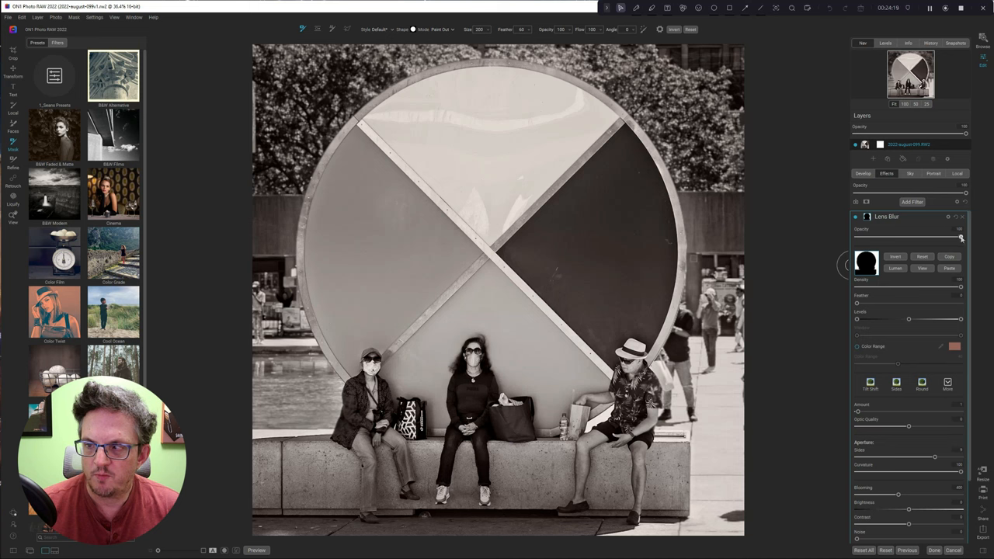
left_click_drag(961, 237, 936, 236)
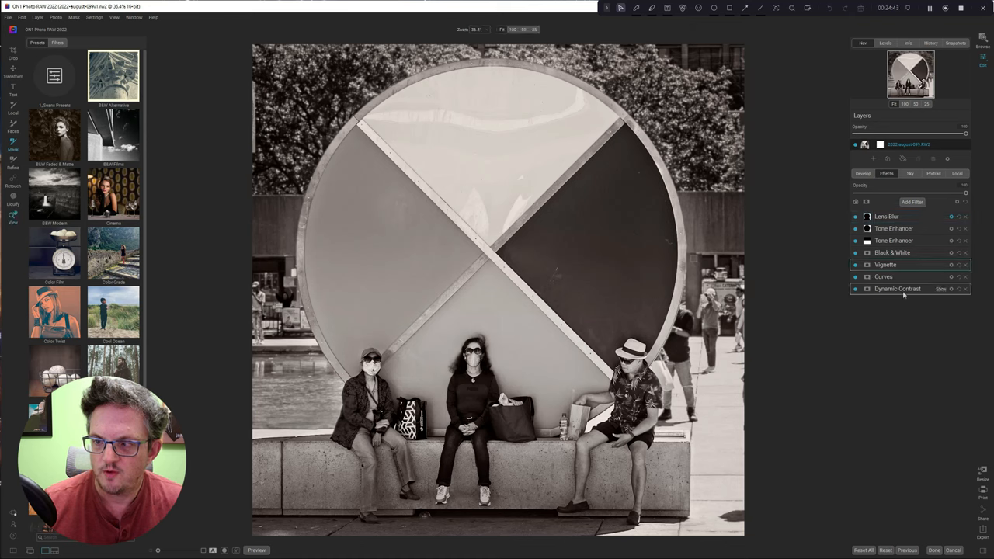
- Try the Big Softy, Subtle and Strong vignette styles, then preview the original colour photo
left_click(885, 264)
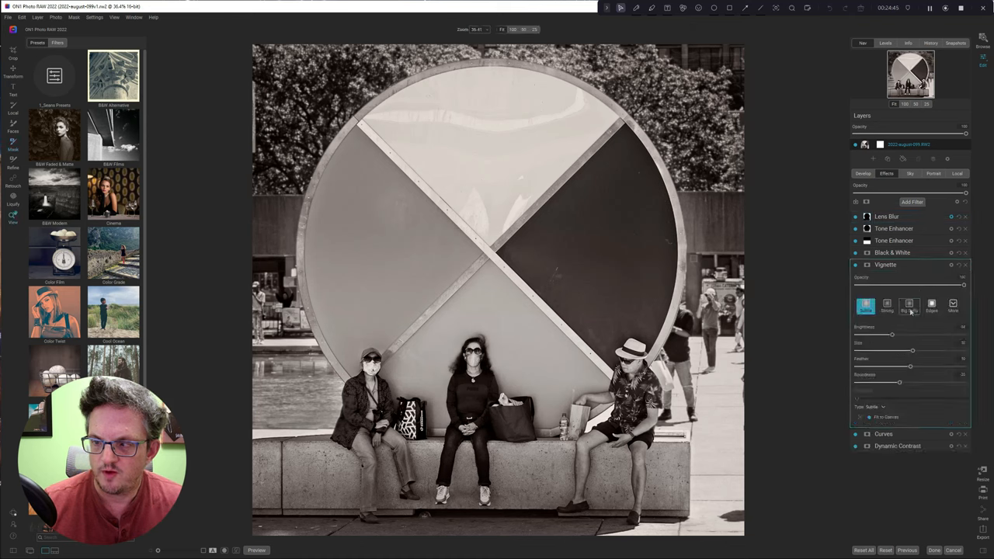
left_click(909, 305)
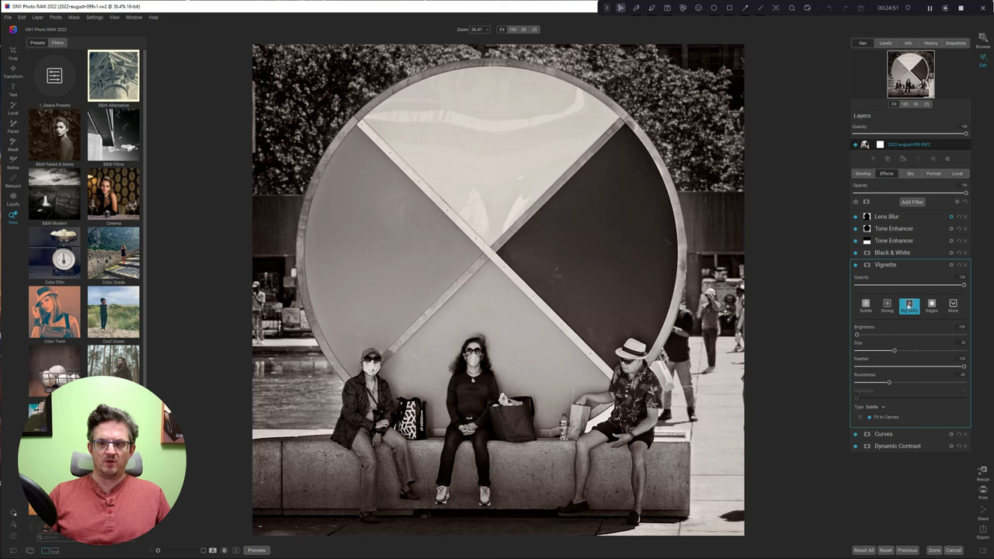
left_click(865, 304)
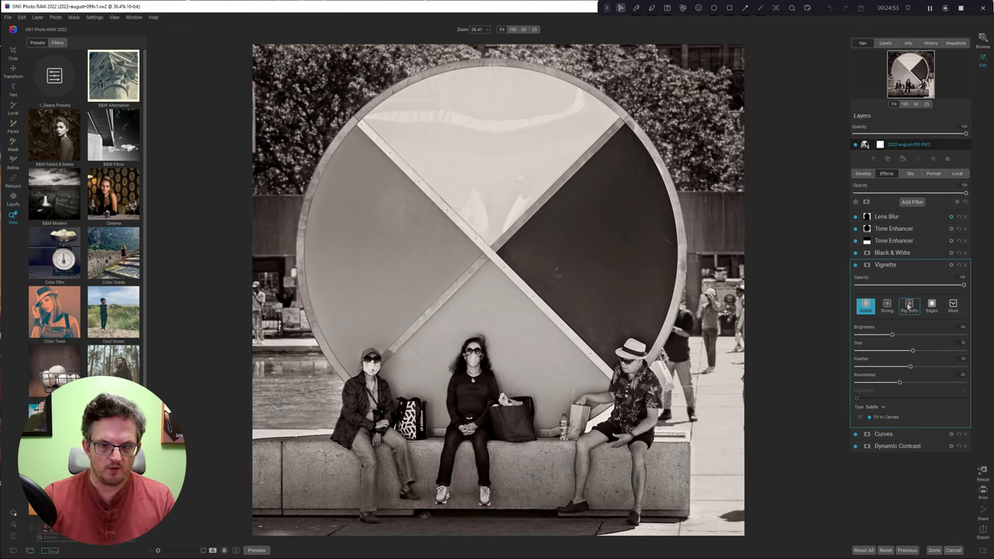
left_click(887, 305)
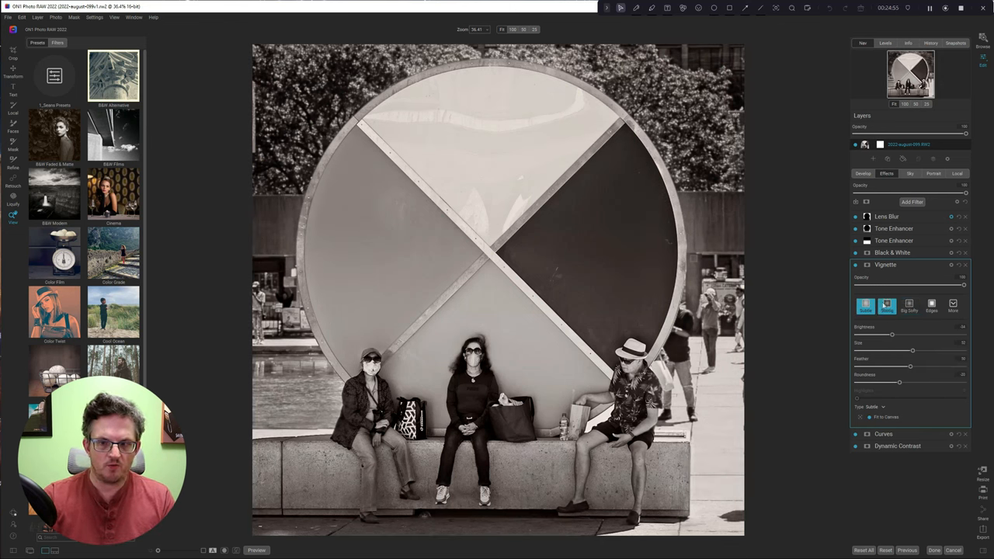
left_click(887, 305)
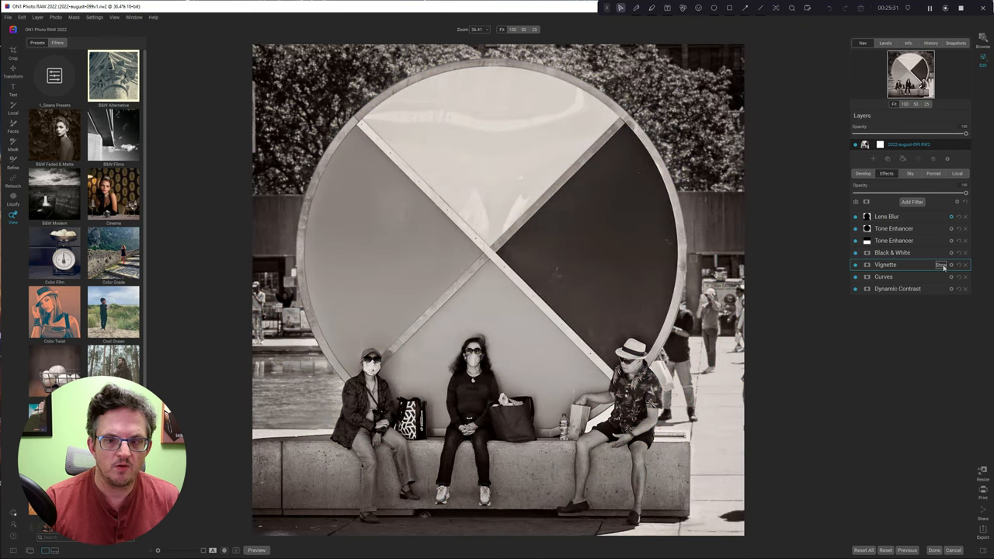
left_click(855, 252)
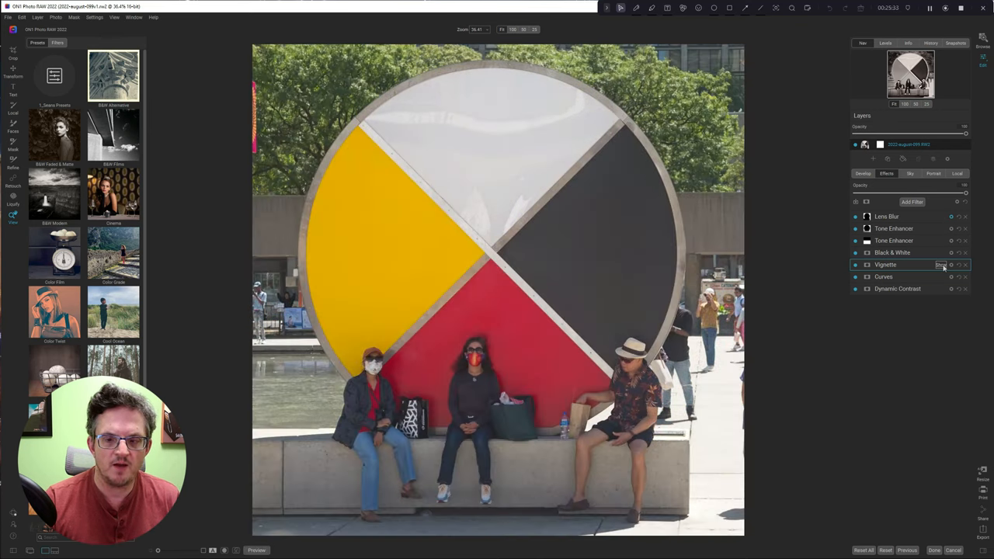